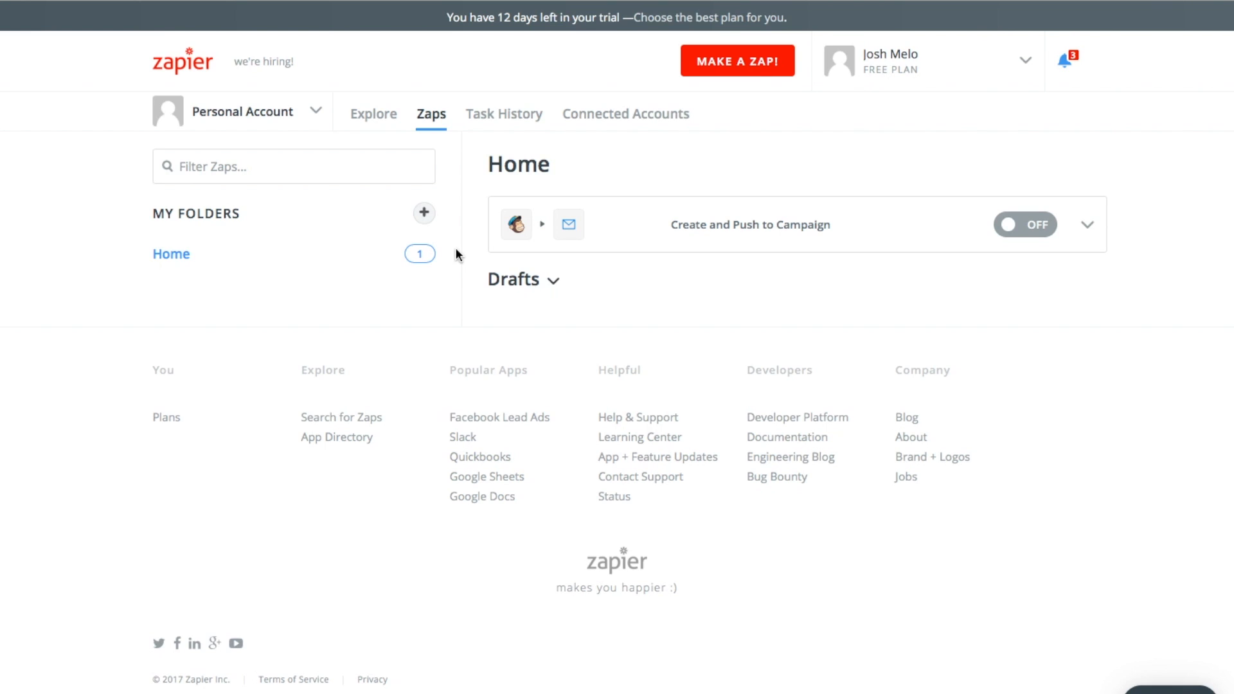
{"action": "mouse_move", "coordinate": [708, 236]}
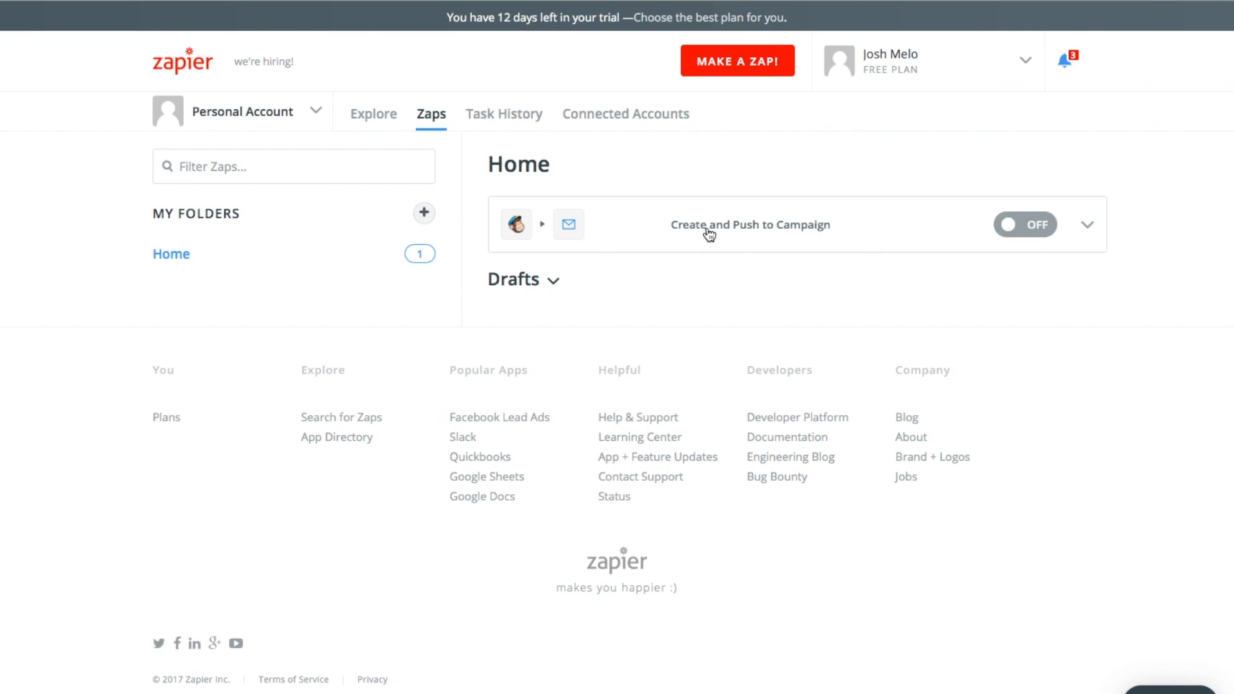
- Open the 'Create and Push to Campaign' zap from the Zaps dashboard
{"action": "left_click", "coordinate": [750, 224]}
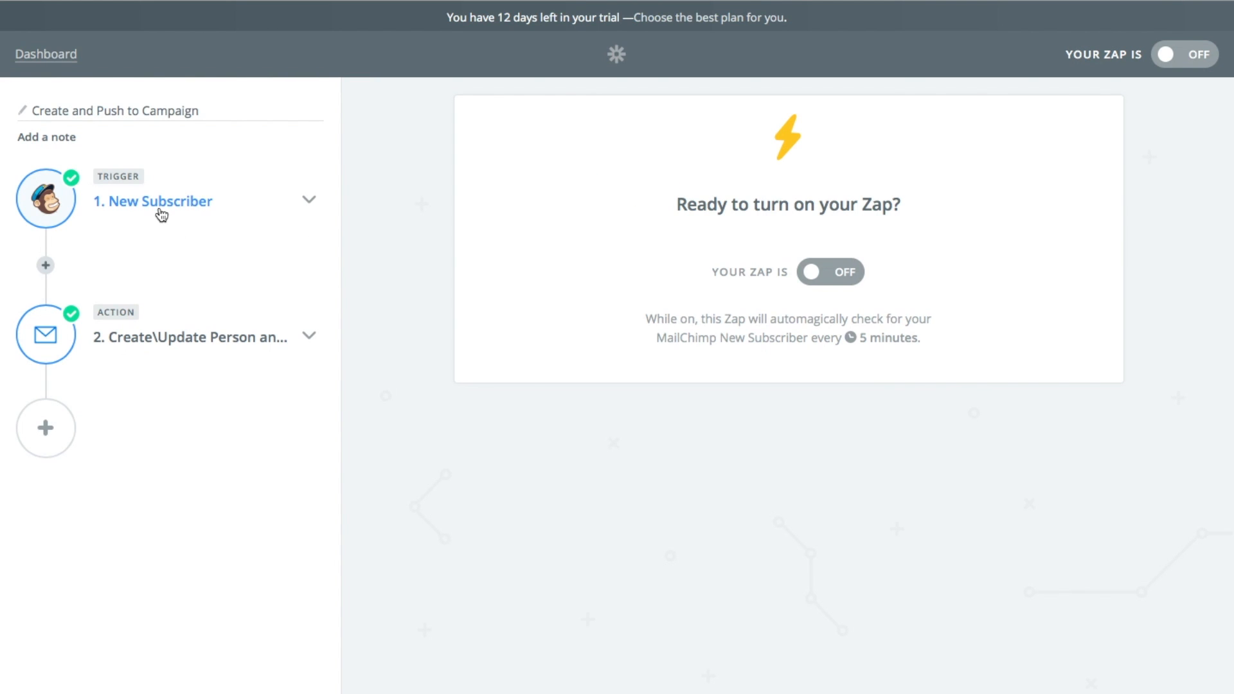
- Confirm MailChimp as trigger app and New Subscriber as trigger event
{"action": "left_click", "coordinate": [153, 200]}
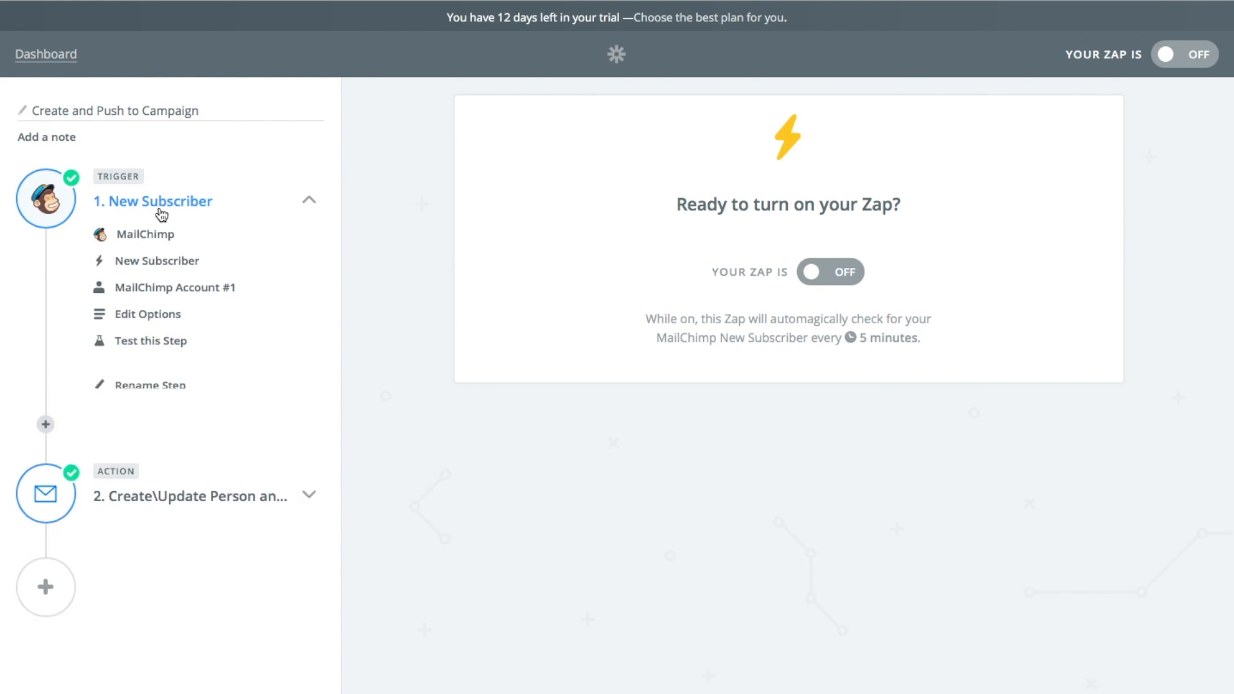
{"action": "left_click", "coordinate": [144, 234]}
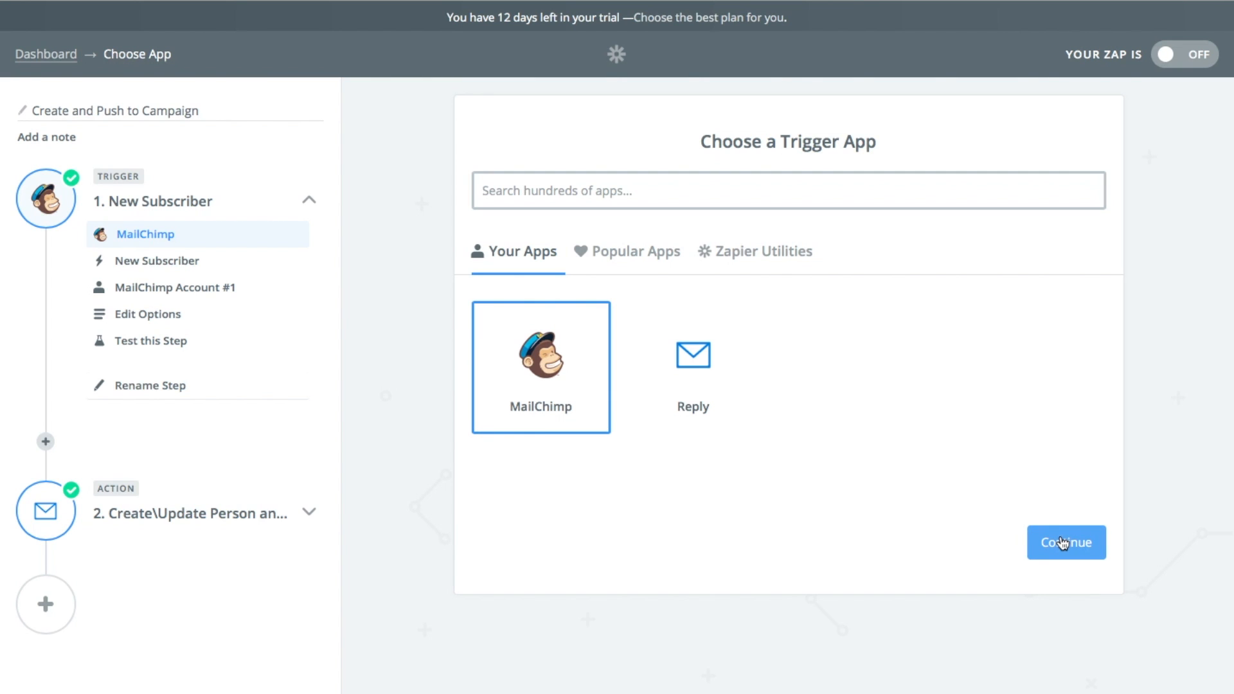
{"action": "left_click", "coordinate": [1065, 543]}
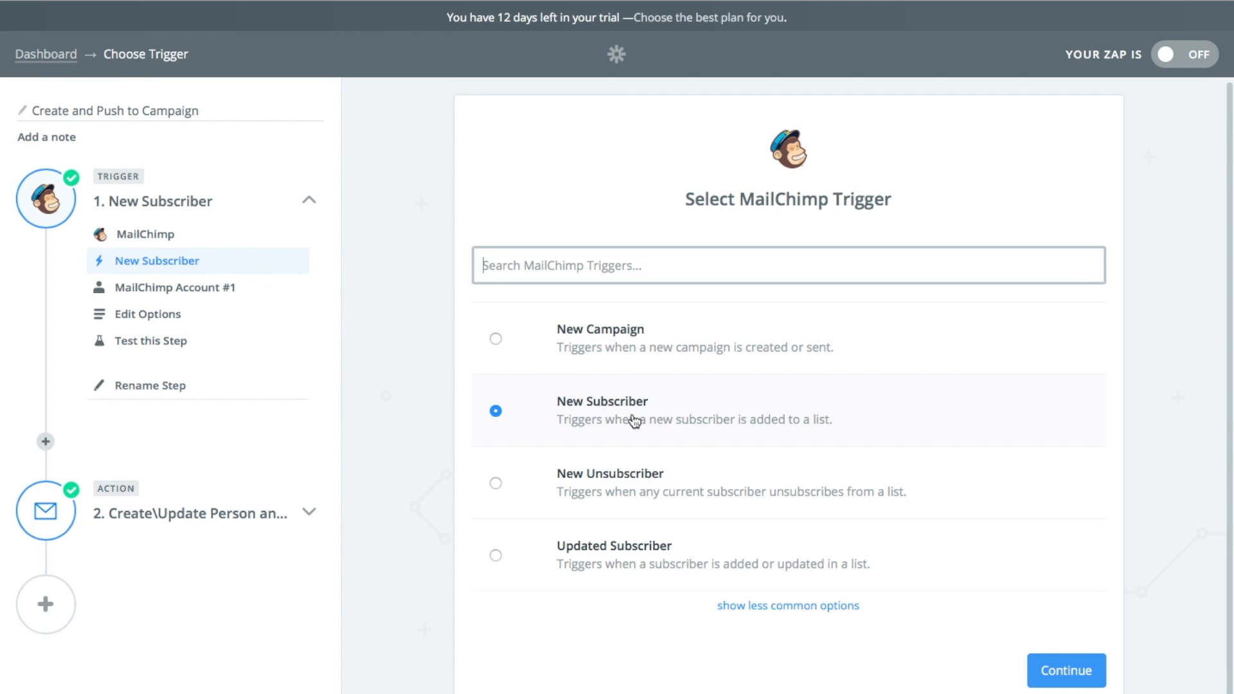
{"action": "mouse_move", "coordinate": [634, 414]}
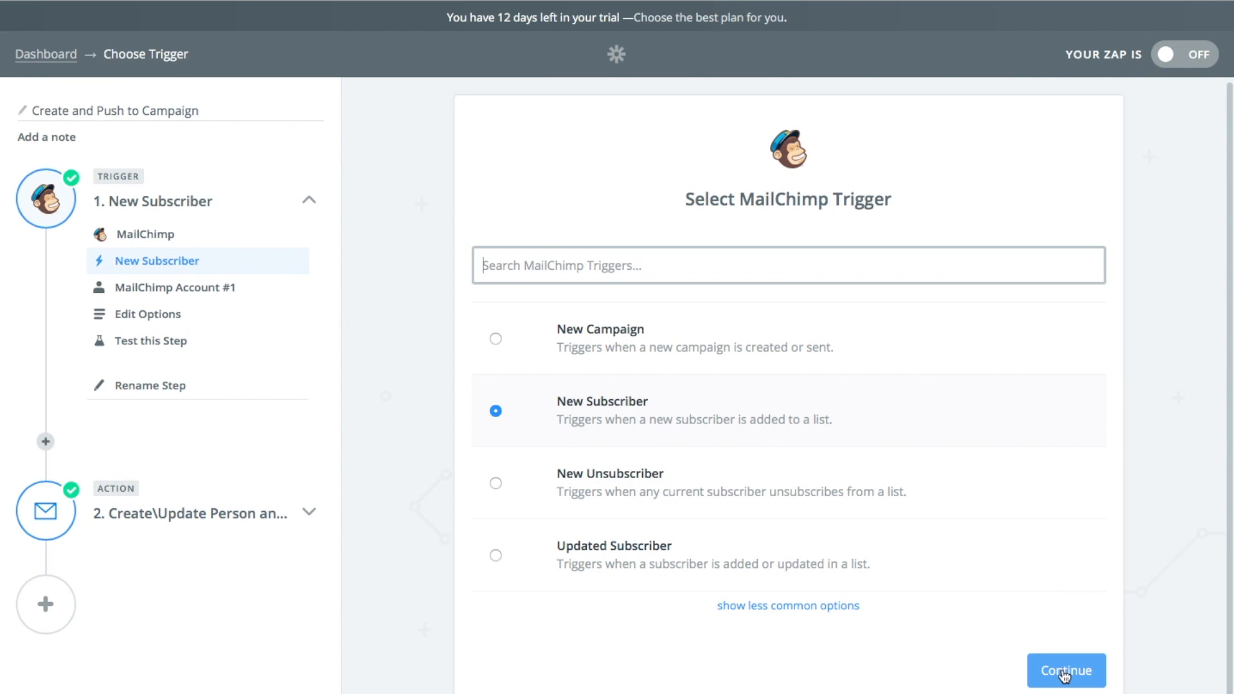
{"action": "left_click", "coordinate": [1066, 671]}
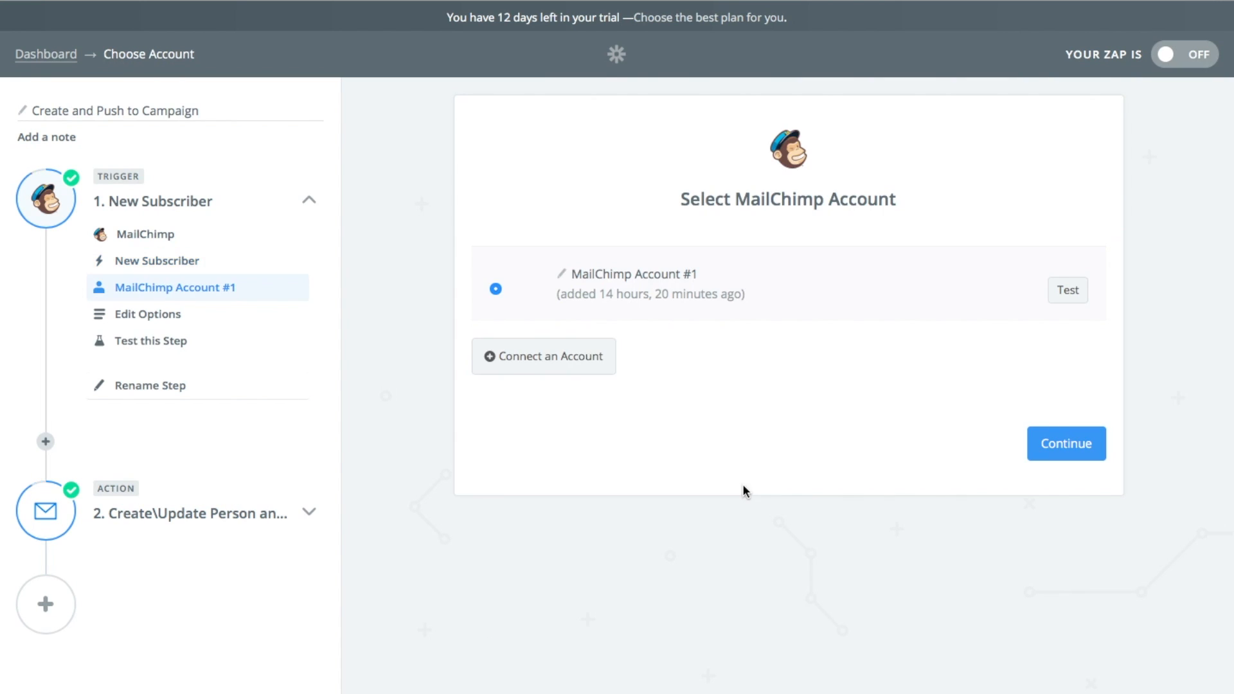
{"action": "mouse_move", "coordinate": [662, 363]}
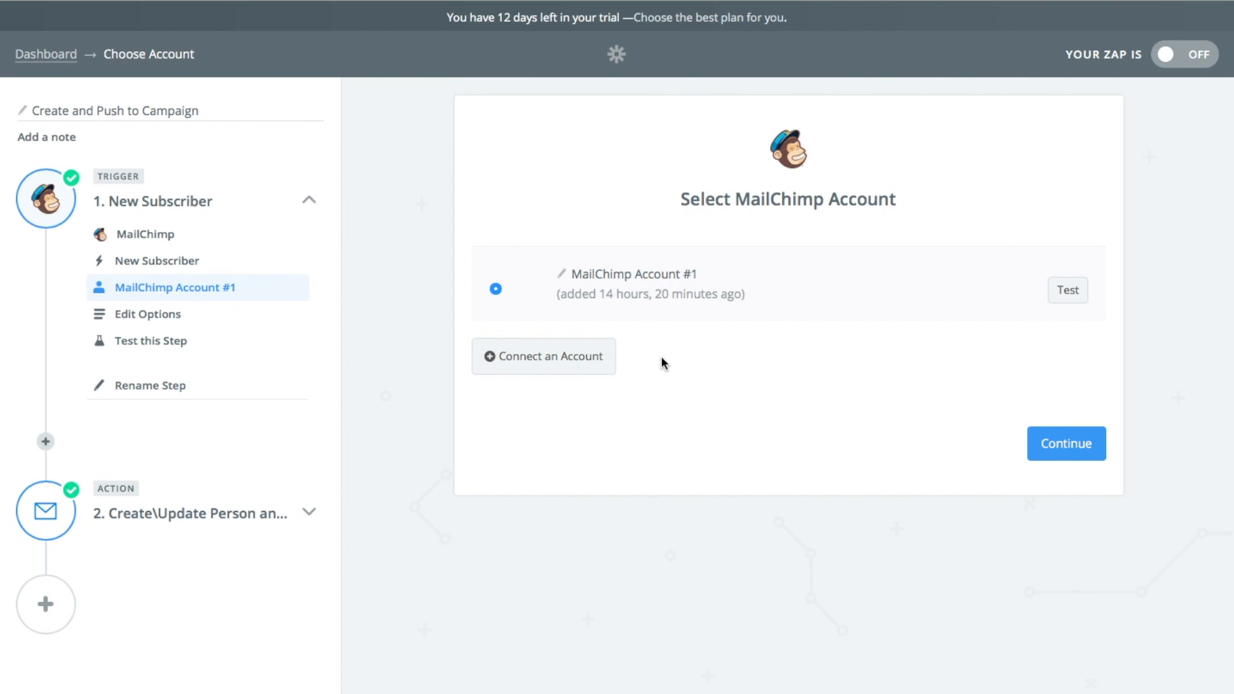
{"action": "mouse_move", "coordinate": [1067, 290]}
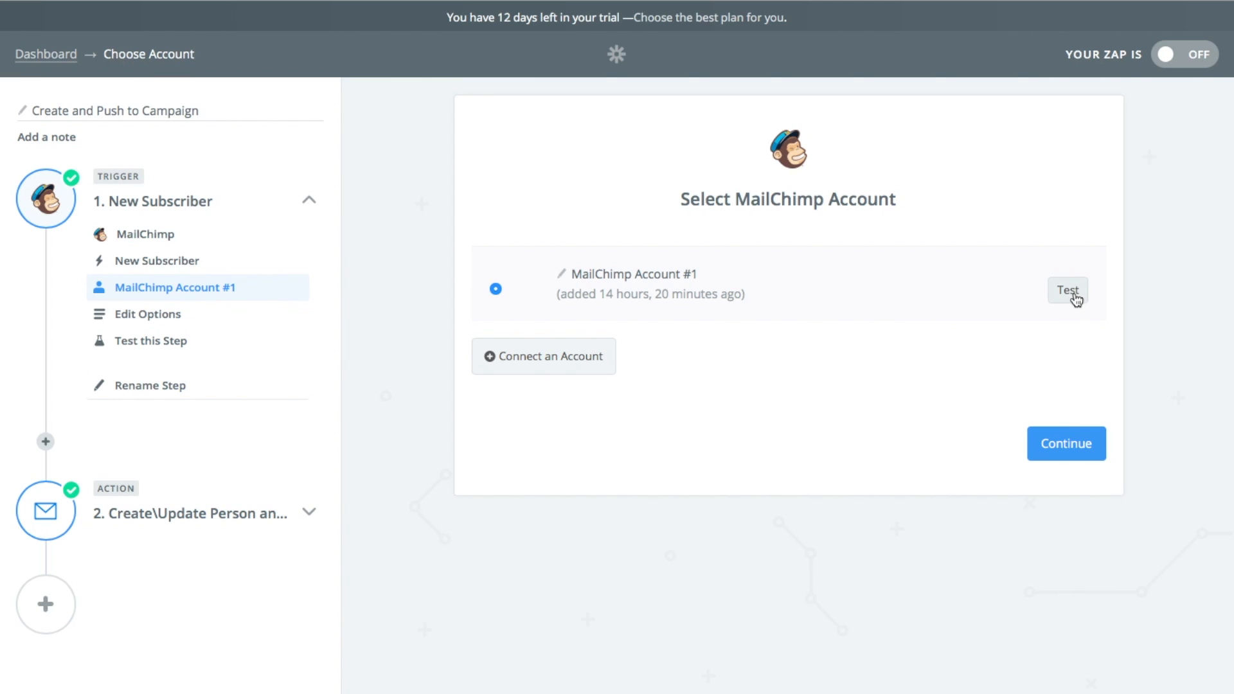
- Test MailChimp Account #1 until Success! and continue to trigger options
{"action": "left_click", "coordinate": [1067, 291]}
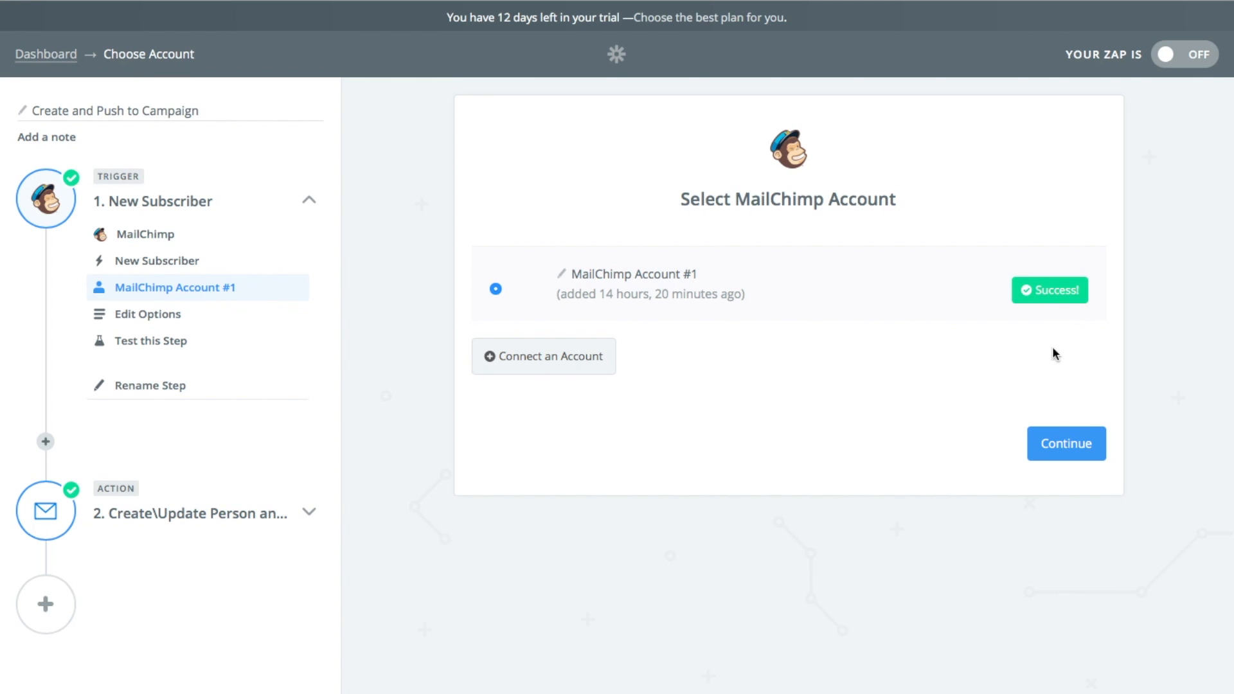
{"action": "left_click", "coordinate": [1065, 443]}
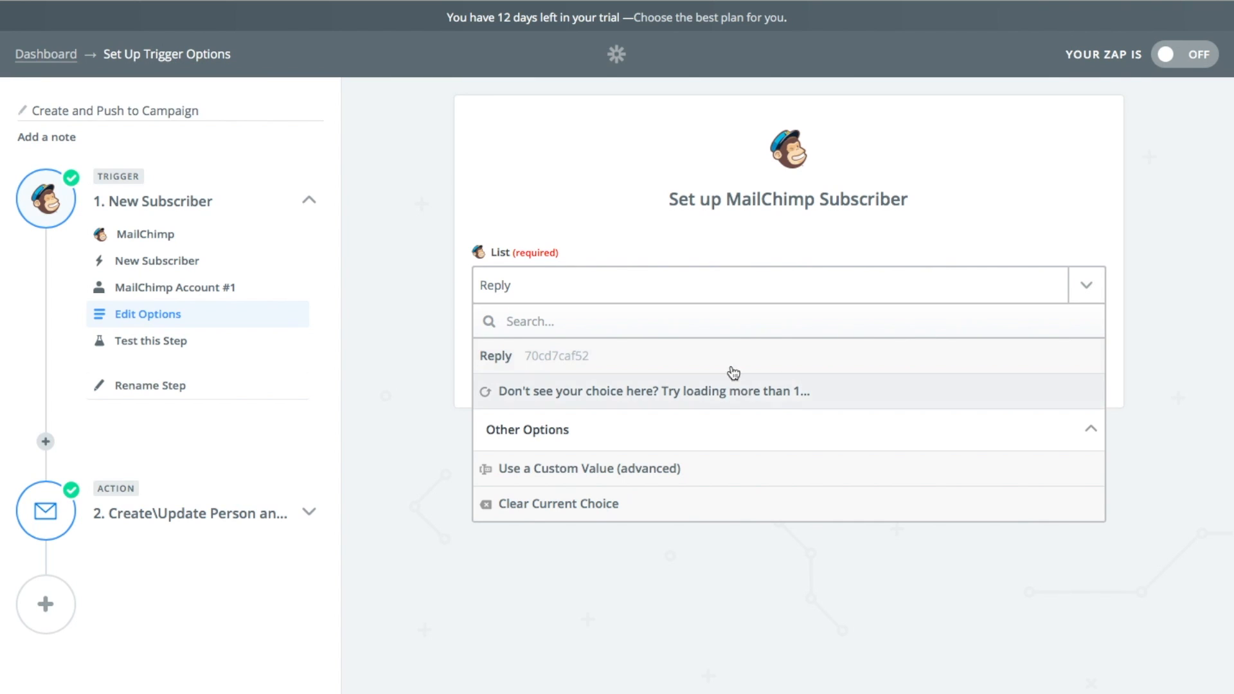
{"action": "mouse_move", "coordinate": [725, 397]}
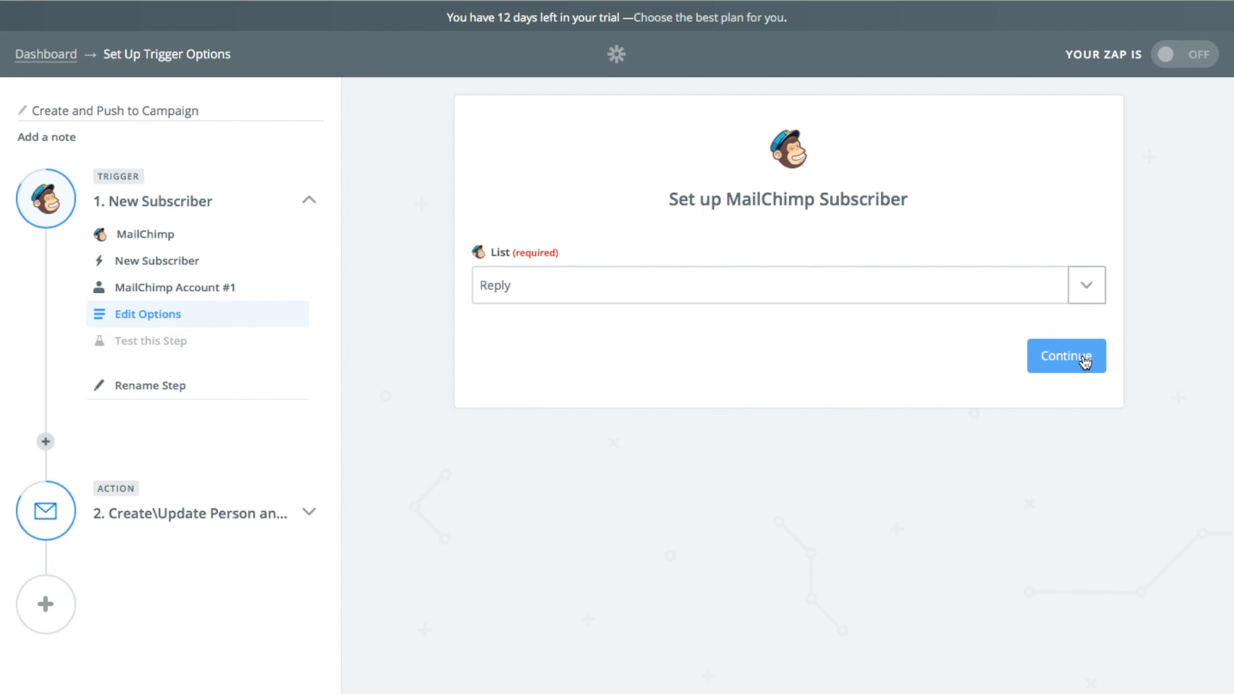
- Keep the Reply list, fetch a sample subscriber successfully, and move to the action step
{"action": "left_click", "coordinate": [1067, 355]}
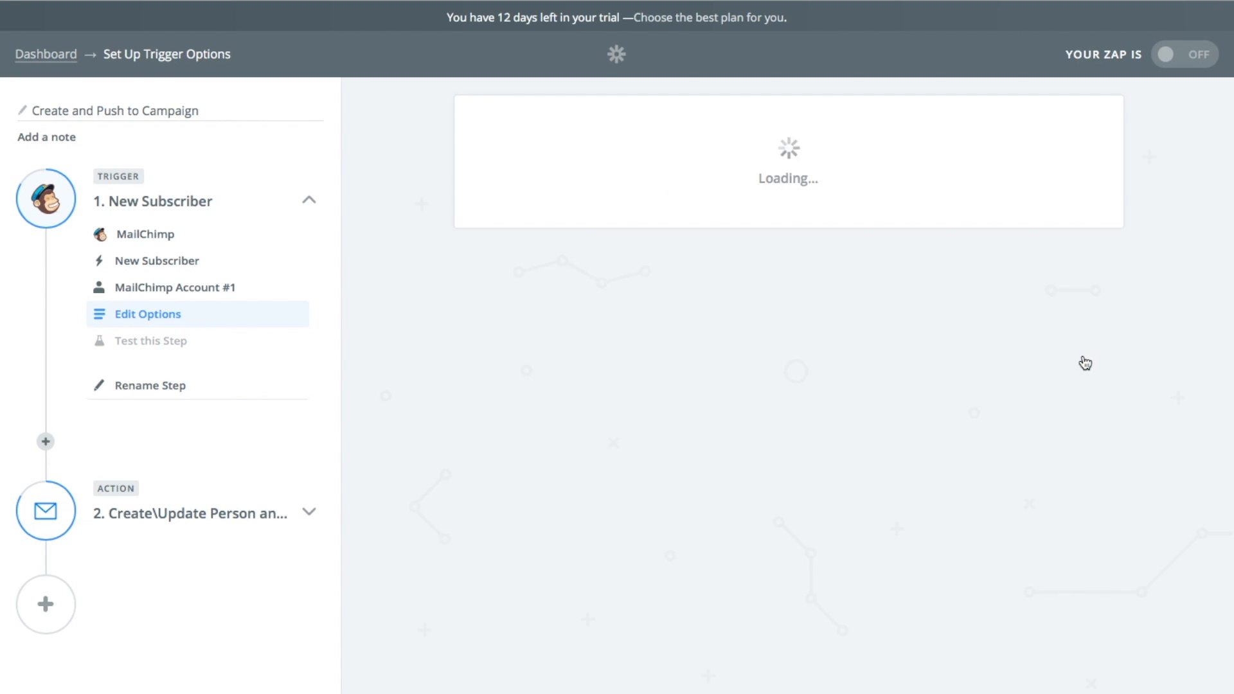
{"action": "left_click", "coordinate": [150, 341]}
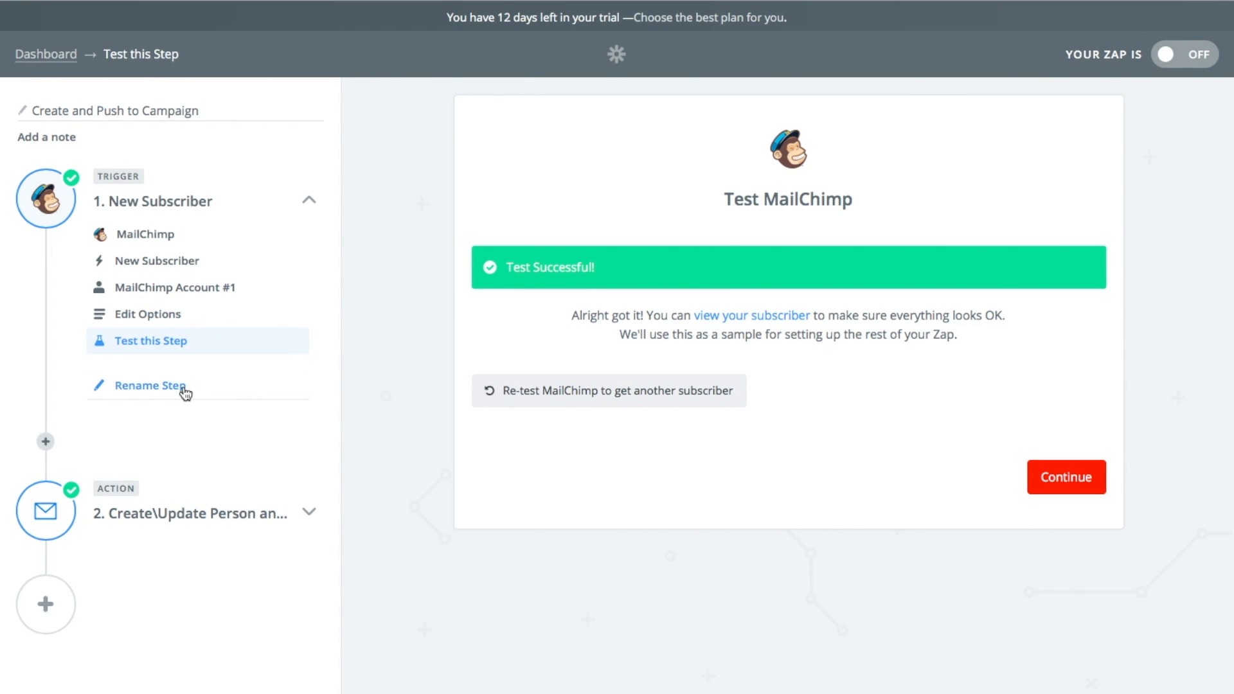
{"action": "mouse_move", "coordinate": [149, 513]}
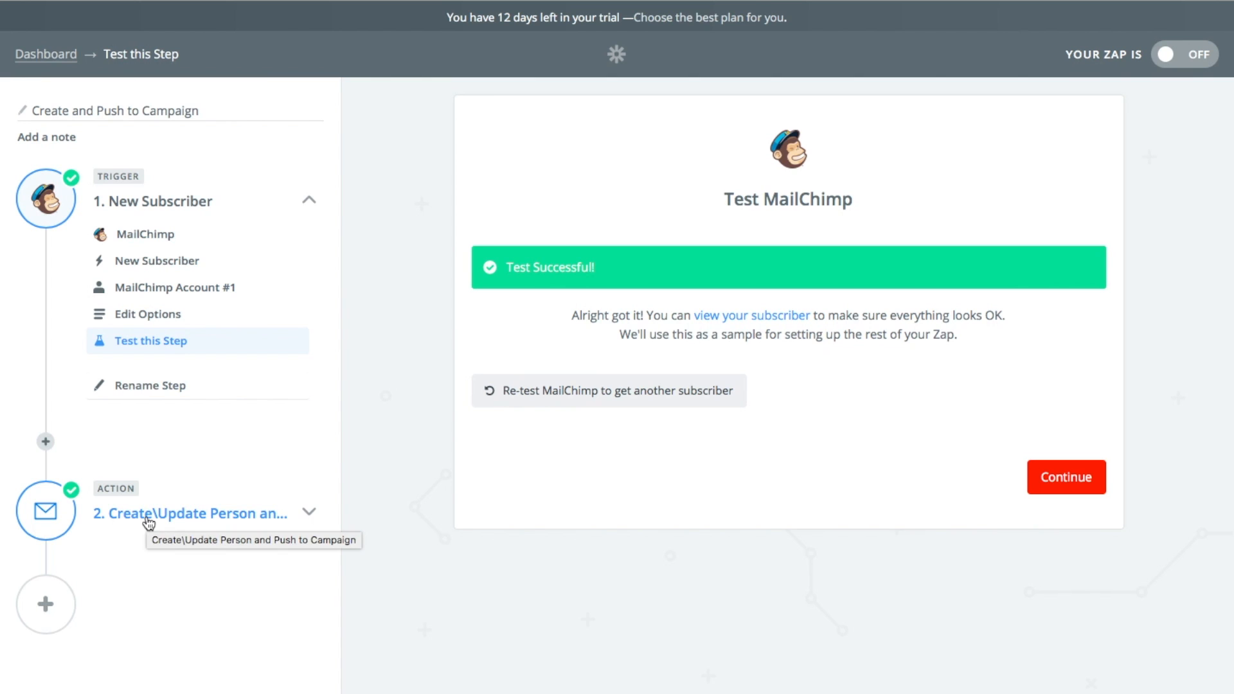
{"action": "left_click", "coordinate": [1064, 477]}
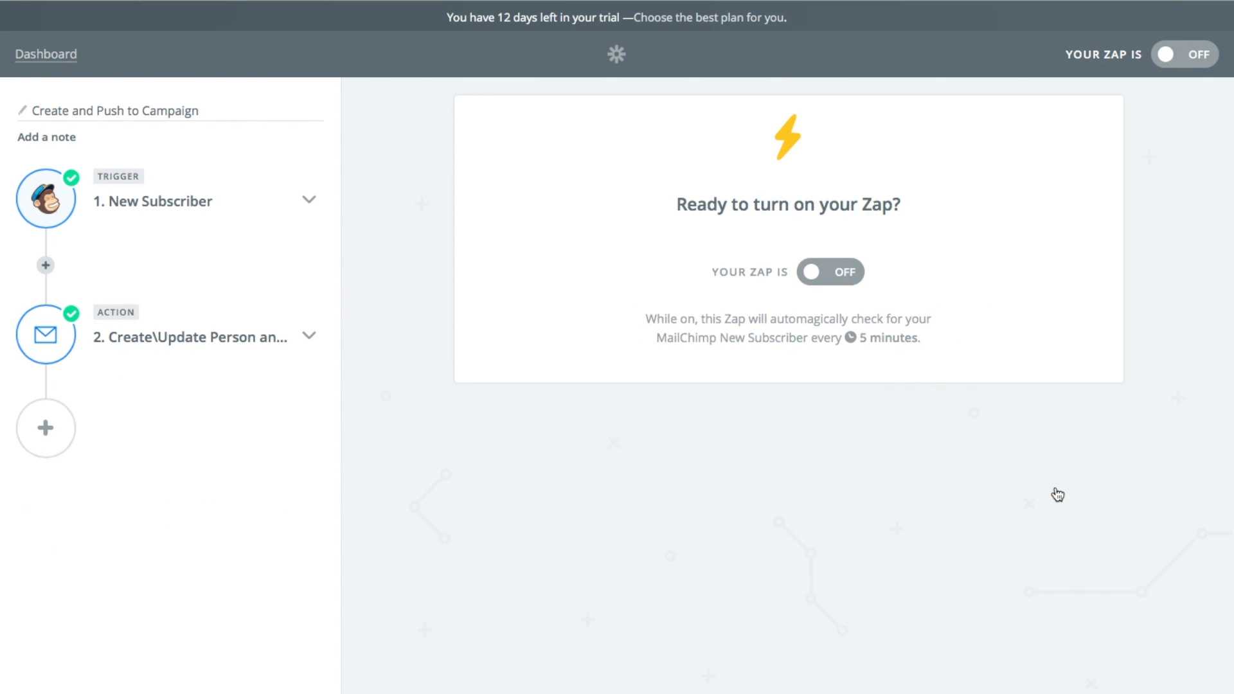
- Confirm Reply as the action app for the zap's action step
{"action": "left_click", "coordinate": [189, 336]}
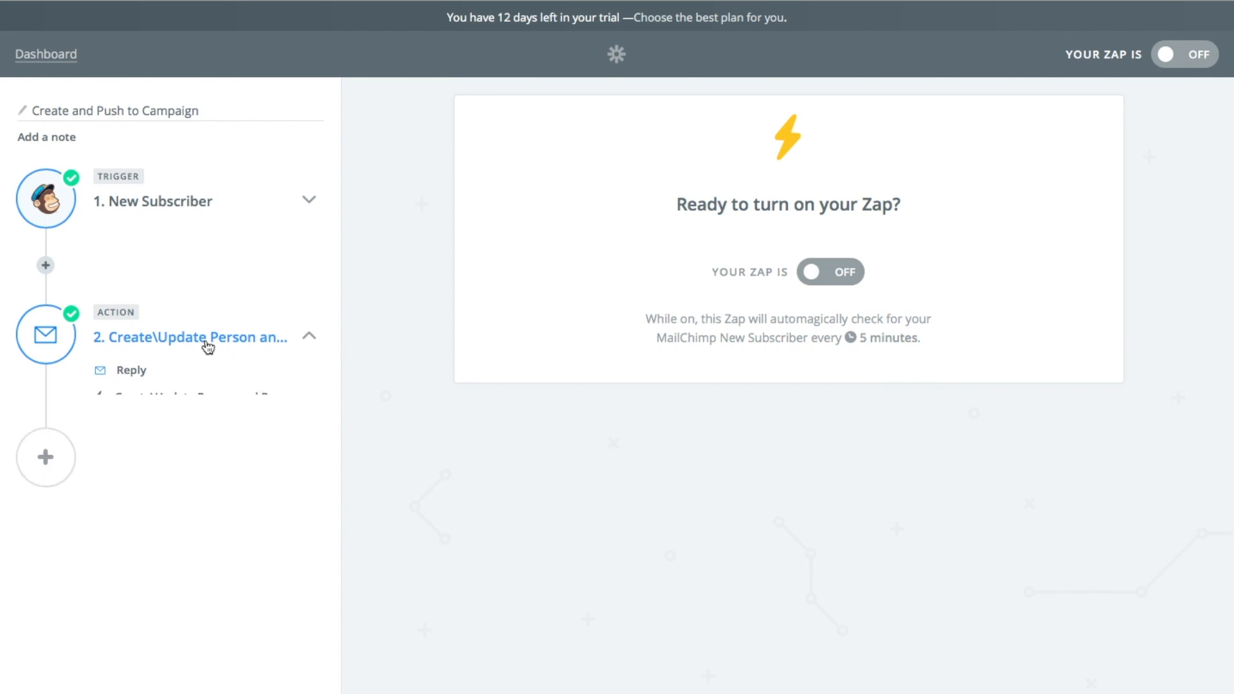
{"action": "left_click", "coordinate": [189, 337]}
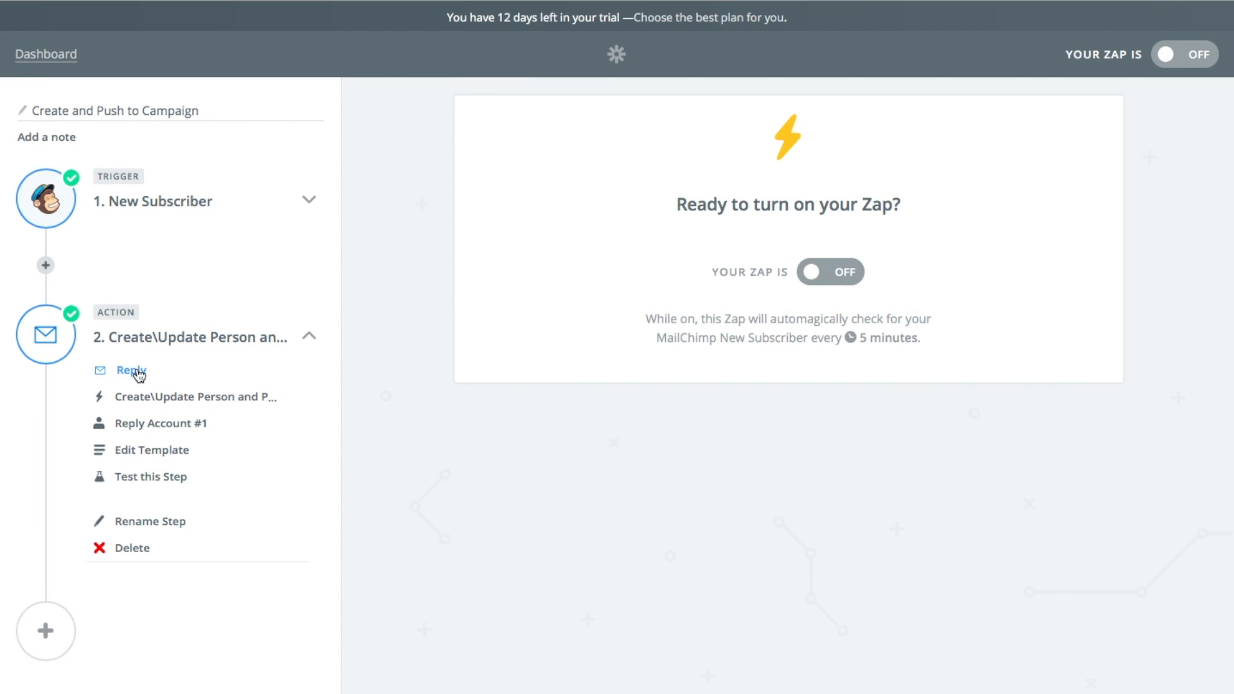
{"action": "left_click", "coordinate": [130, 370]}
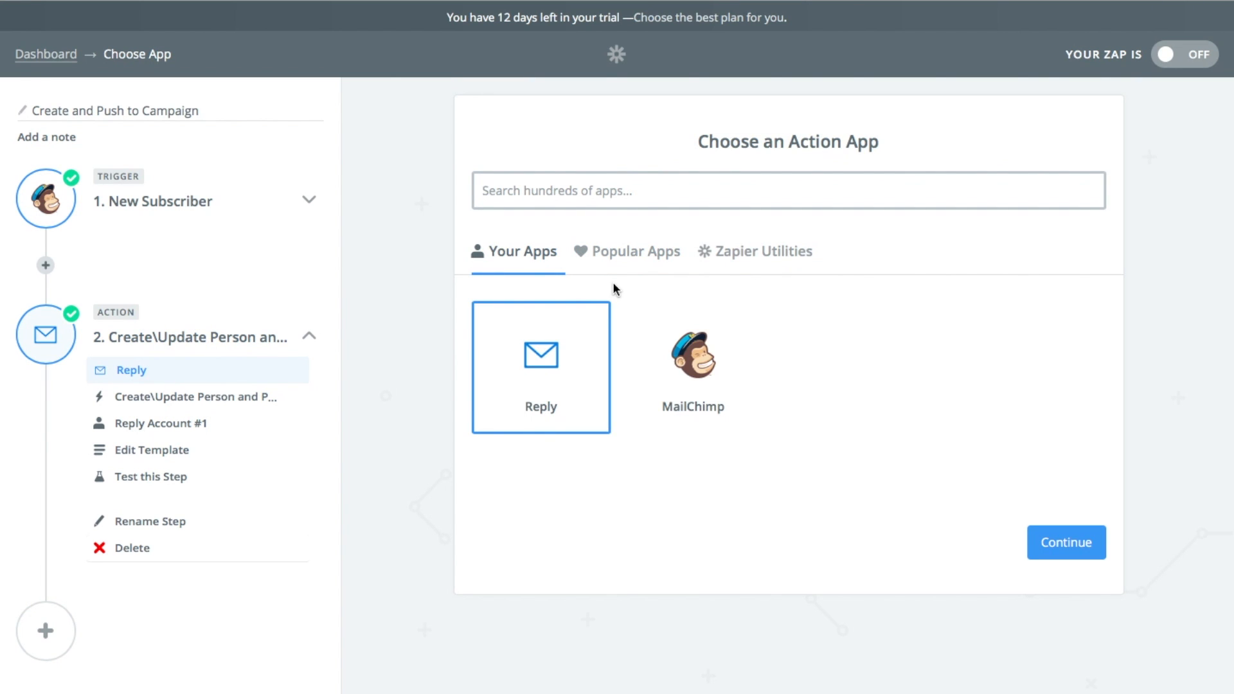
{"action": "mouse_move", "coordinate": [559, 371]}
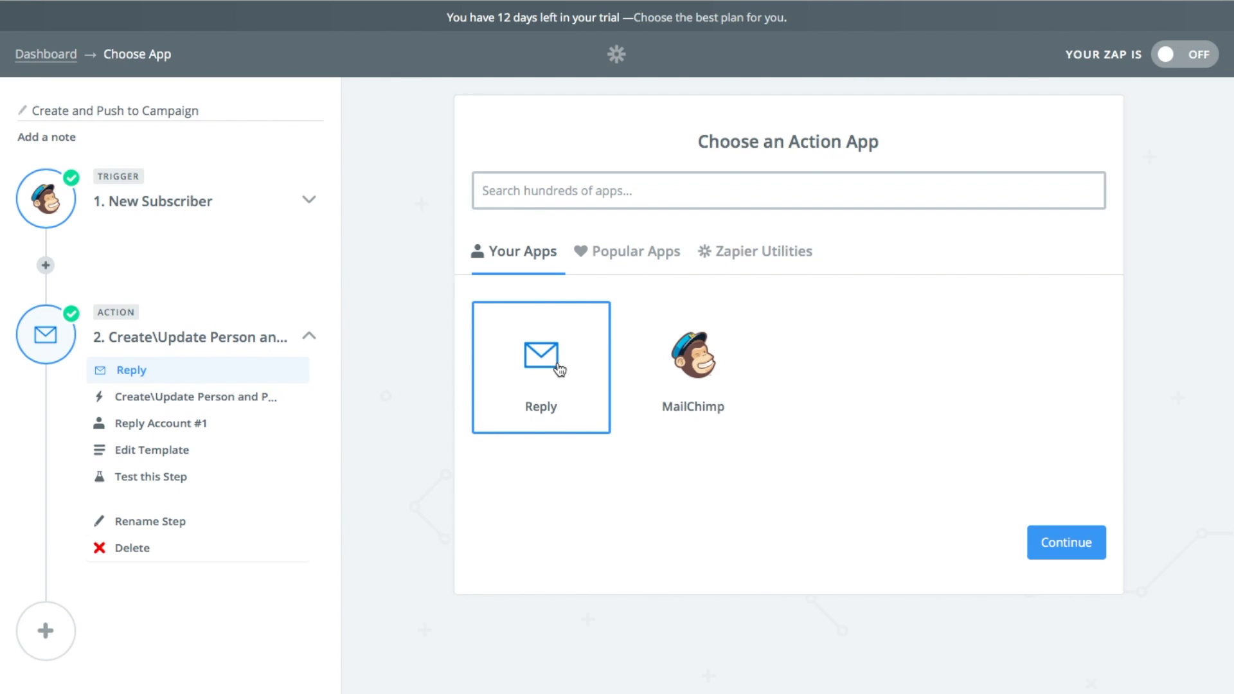
{"action": "mouse_move", "coordinate": [1018, 554]}
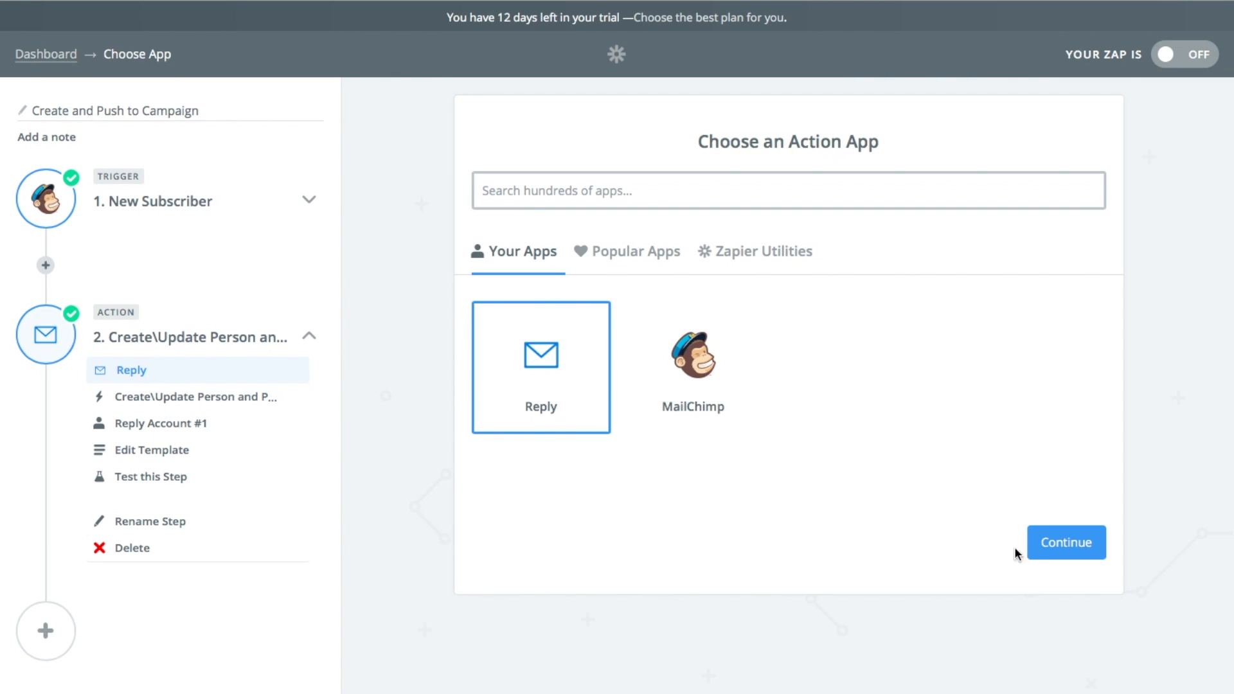
{"action": "left_click", "coordinate": [1065, 543]}
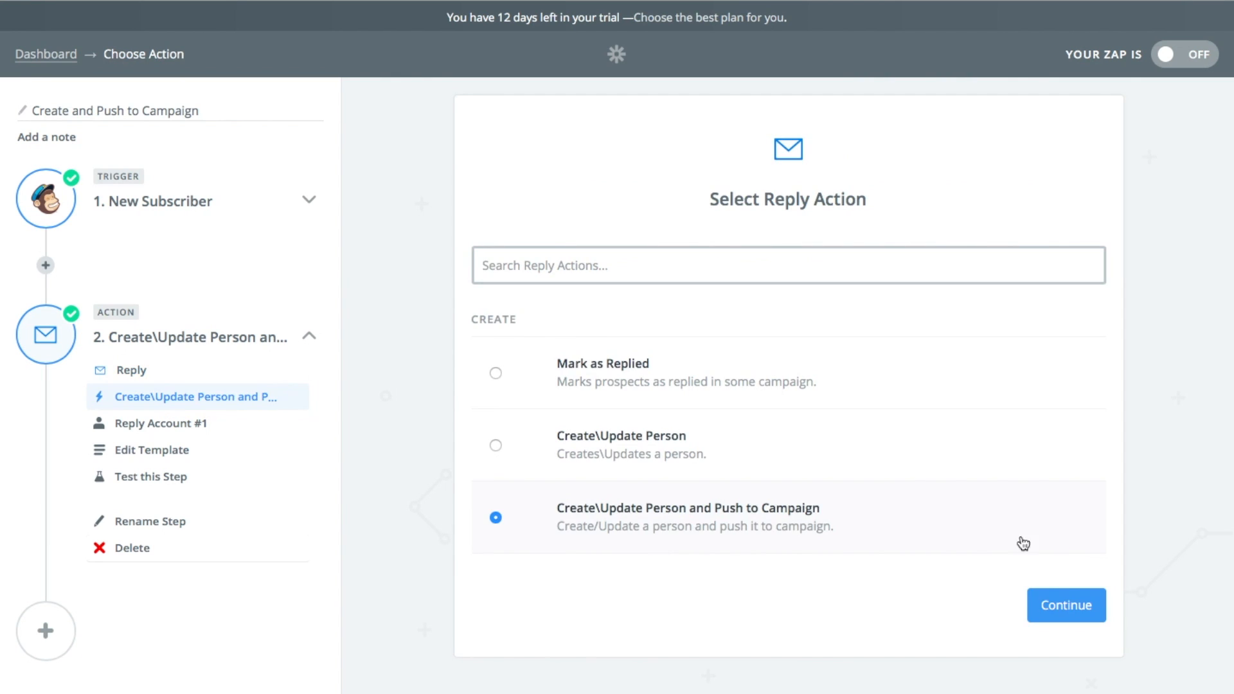
{"action": "mouse_move", "coordinate": [744, 376]}
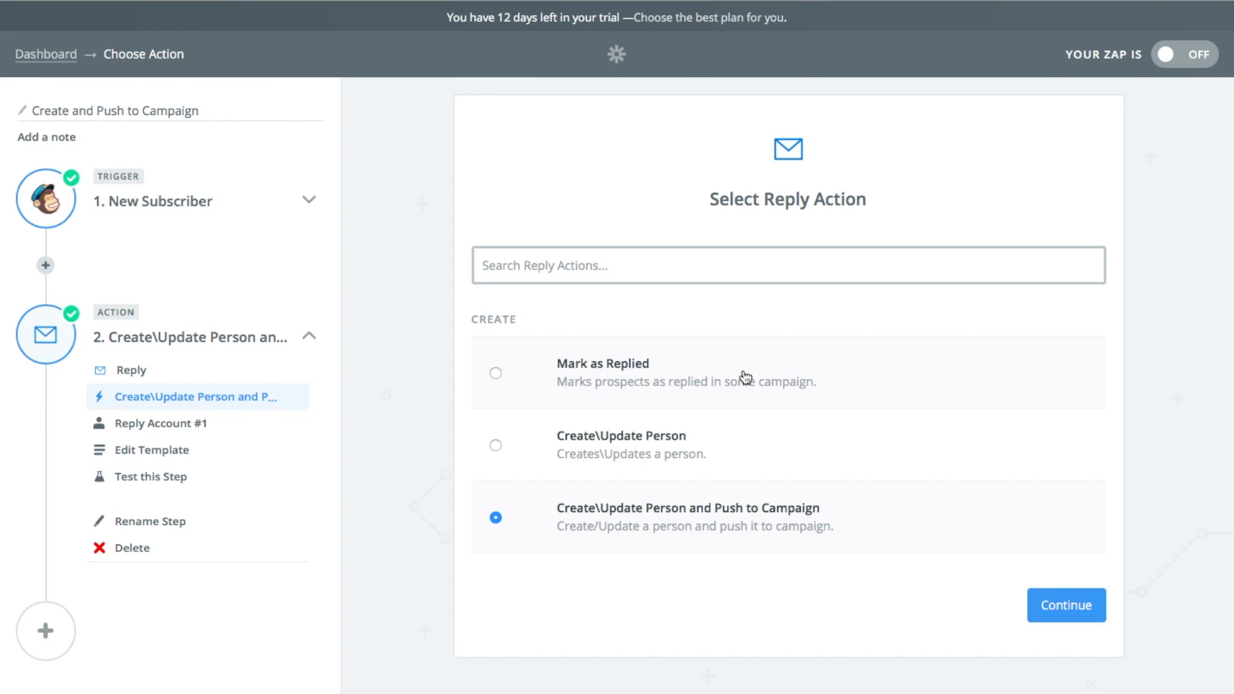
{"action": "mouse_move", "coordinate": [665, 418]}
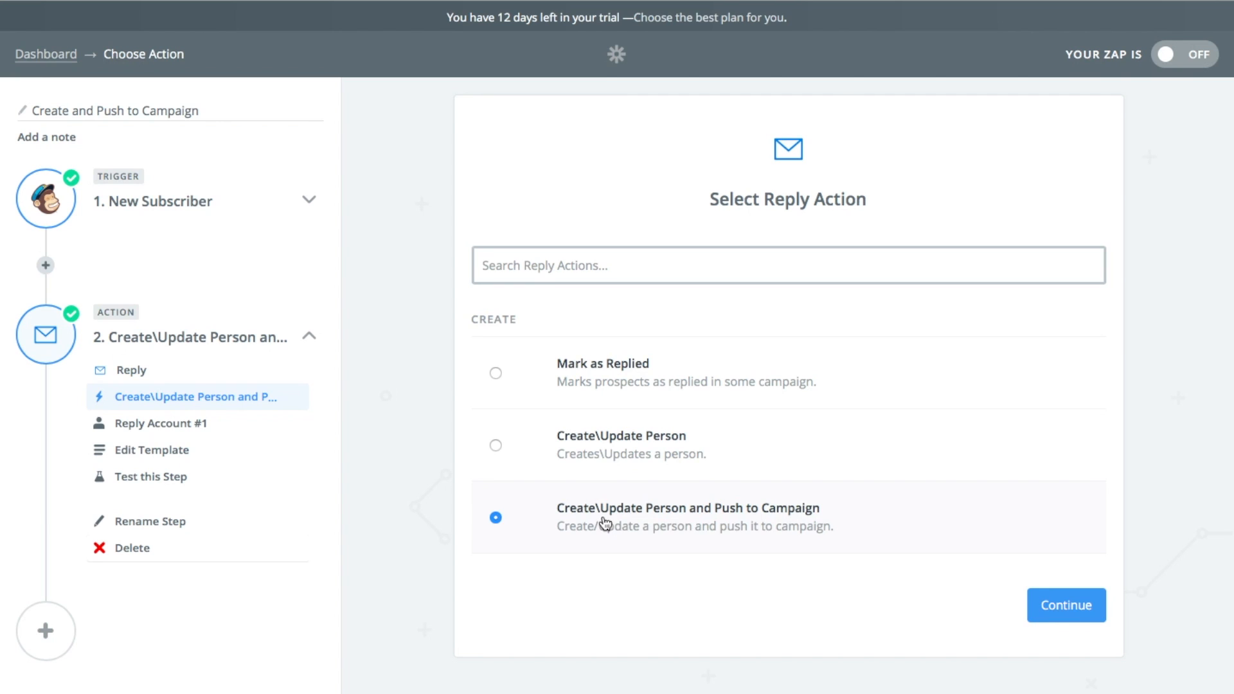
{"action": "mouse_move", "coordinate": [604, 525]}
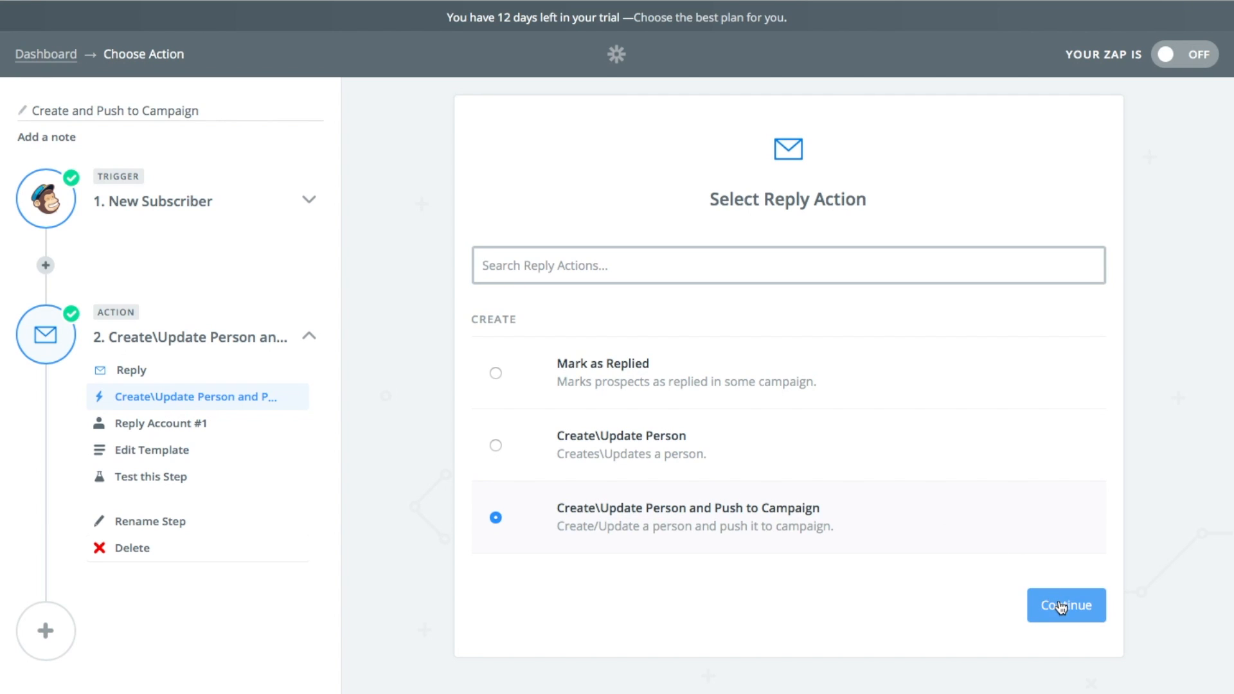
- Confirm the Create\Update Person and Push to Campaign action with Reply Account #1
{"action": "left_click", "coordinate": [1066, 606]}
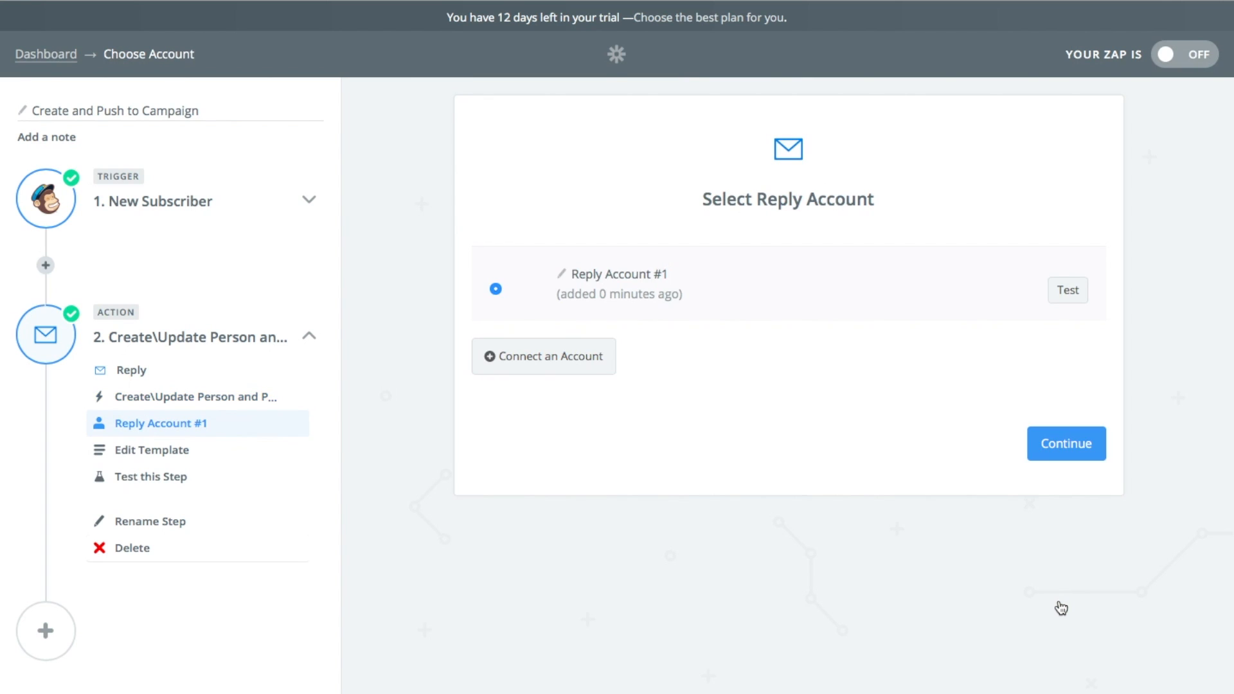
{"action": "mouse_move", "coordinate": [968, 372]}
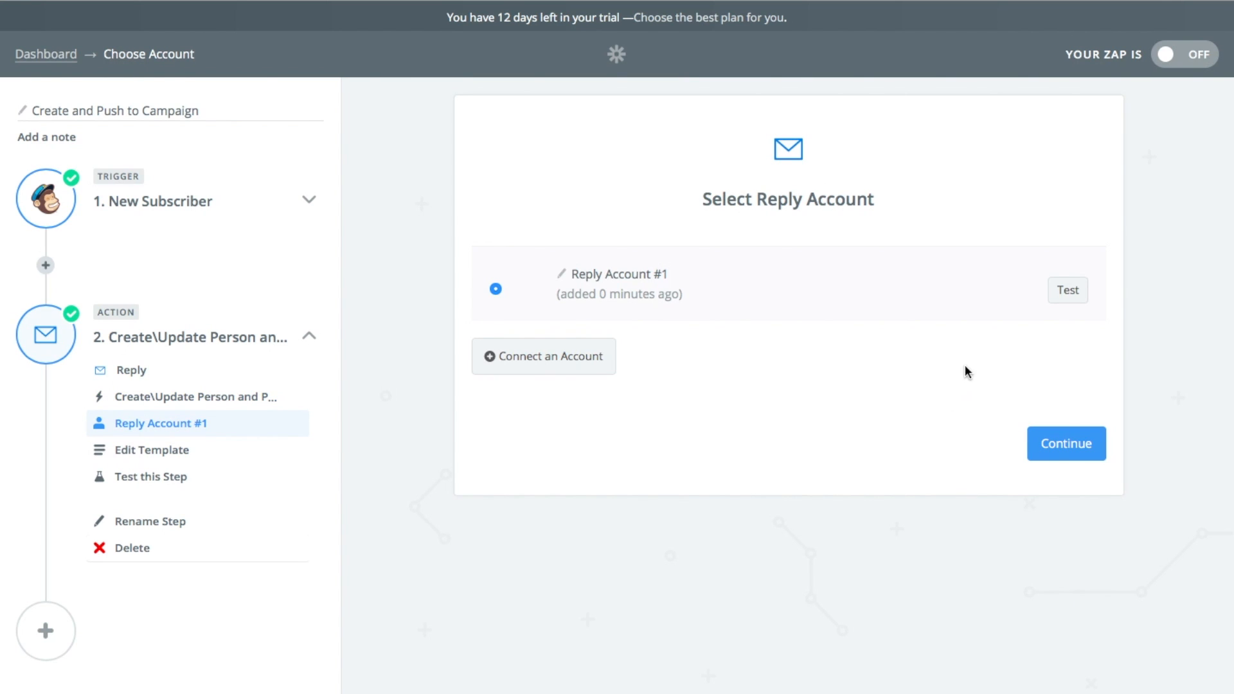
{"action": "left_click", "coordinate": [1067, 290]}
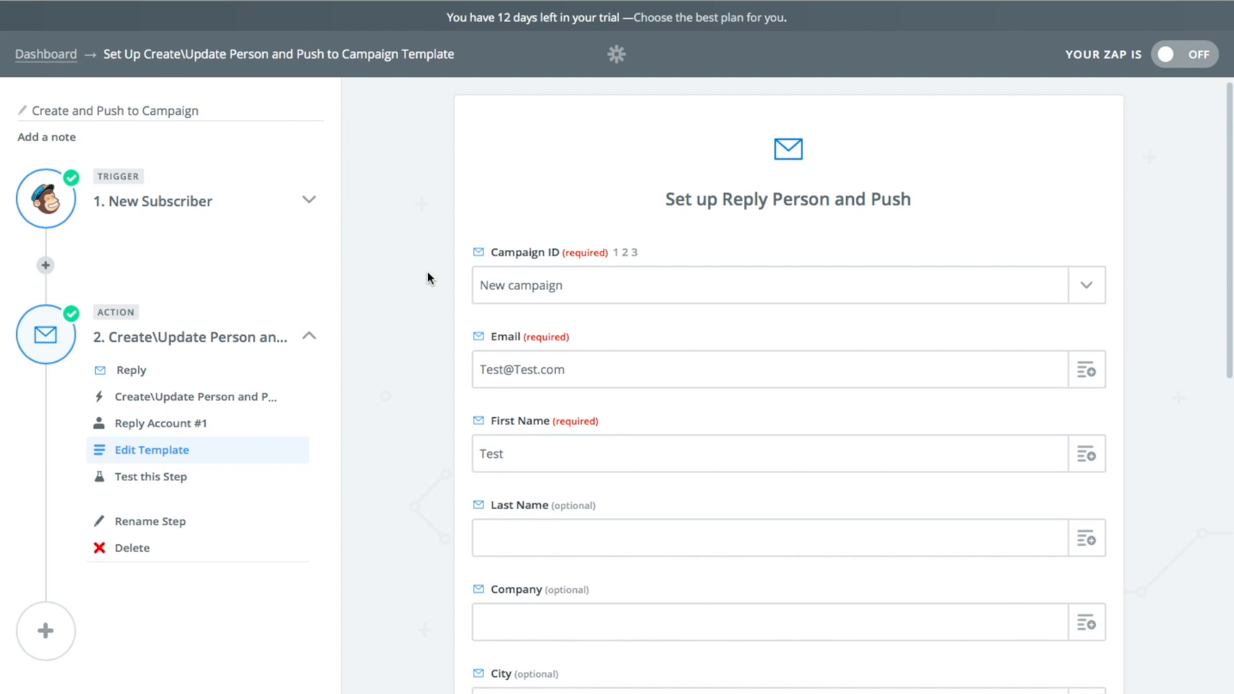
- Review the template fields and the trigger data available for Last Name
{"action": "scroll", "scroll_direction": "down", "scroll_amount": 3}
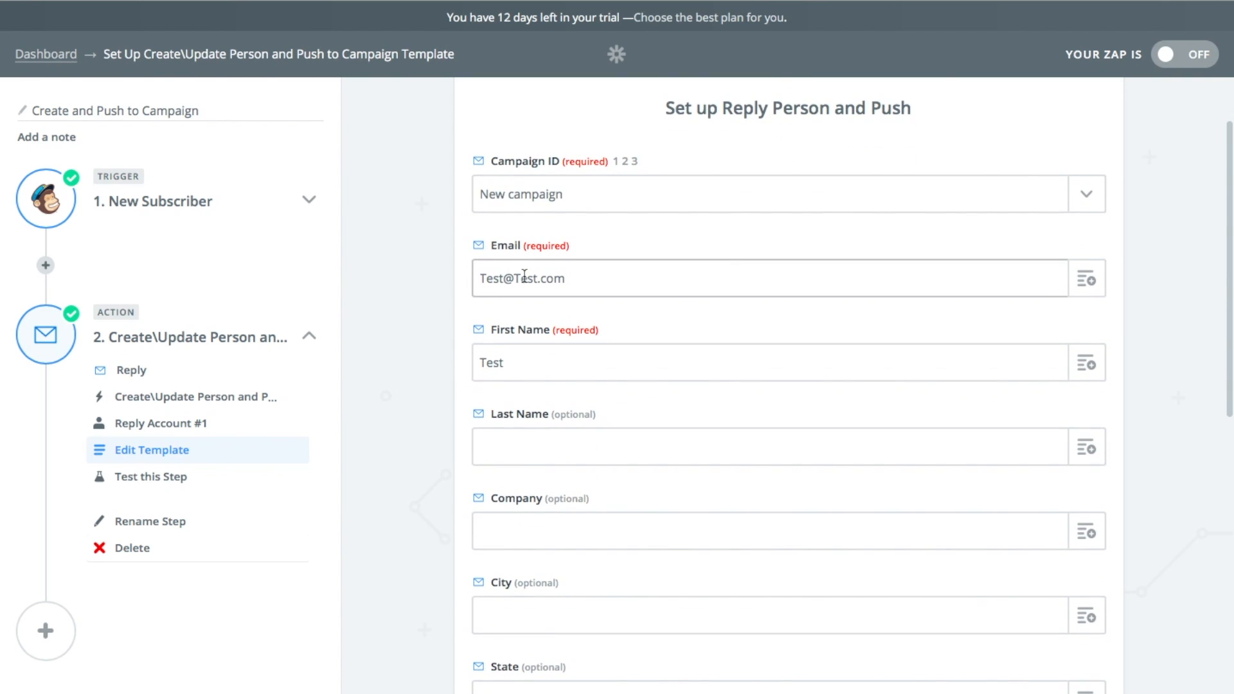
{"action": "mouse_move", "coordinate": [547, 350]}
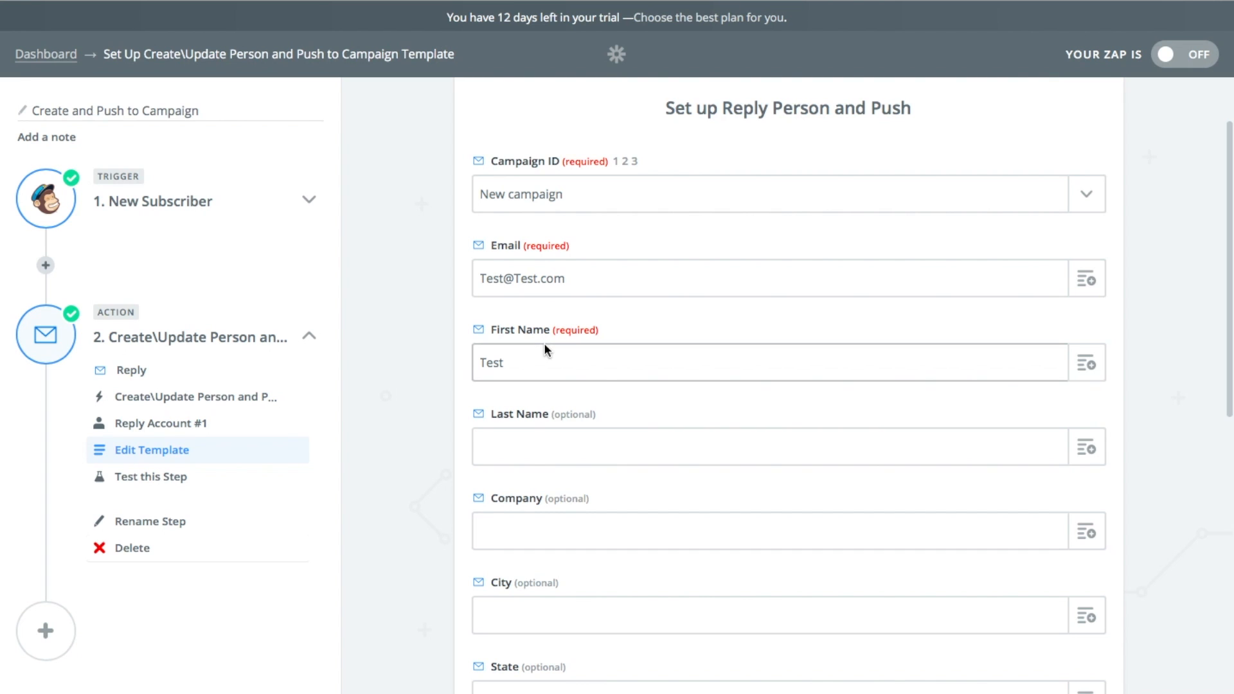
{"action": "scroll", "scroll_direction": "down", "scroll_amount": 3}
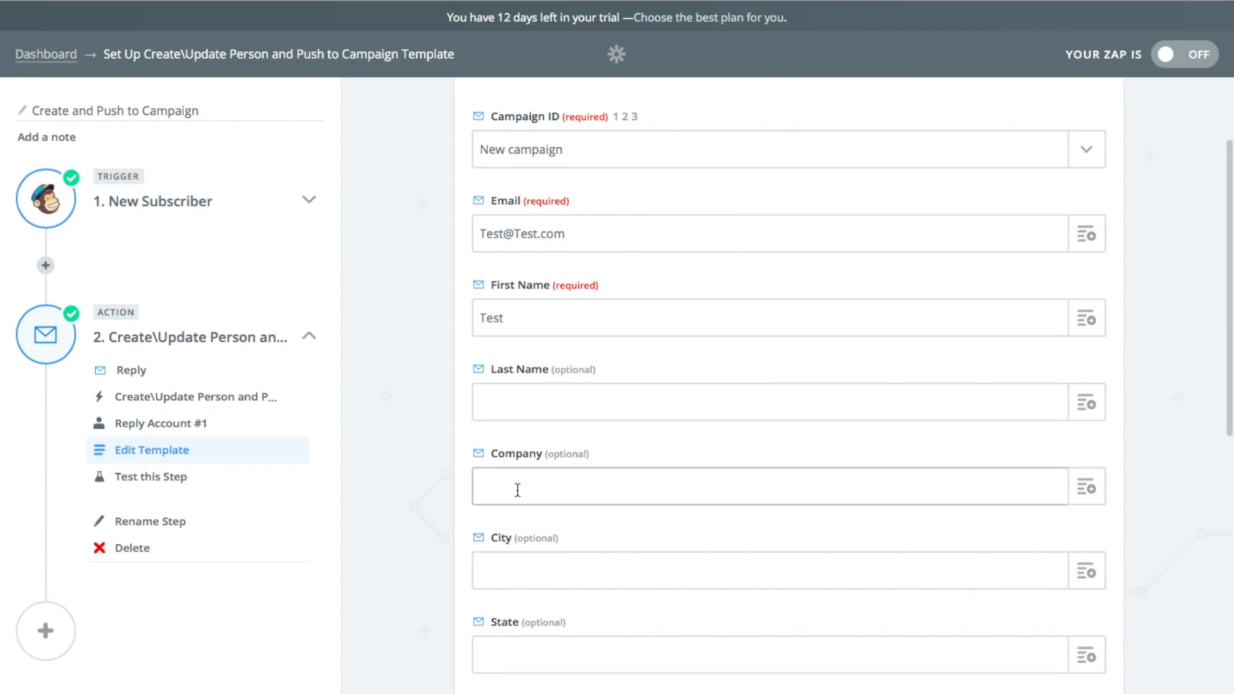
{"action": "scroll", "scroll_direction": "down", "scroll_amount": 3}
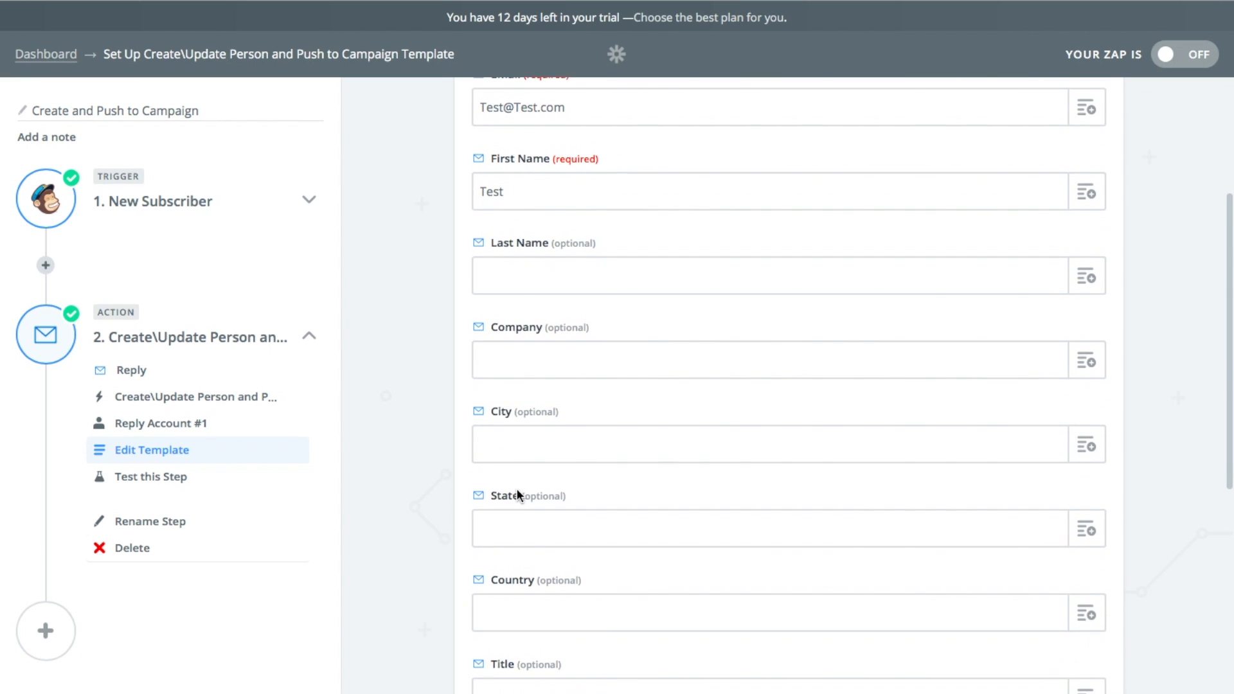
{"action": "scroll", "scroll_direction": "down", "scroll_amount": 3}
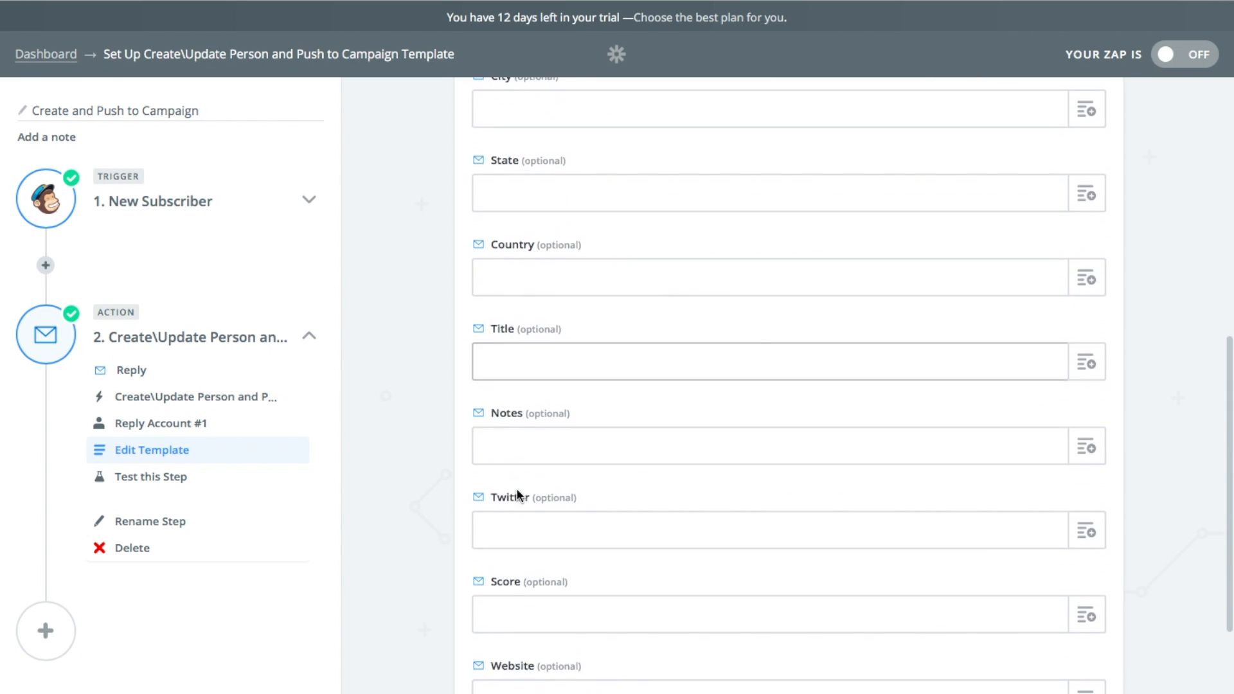
{"action": "scroll", "scroll_direction": "up", "scroll_amount": 3}
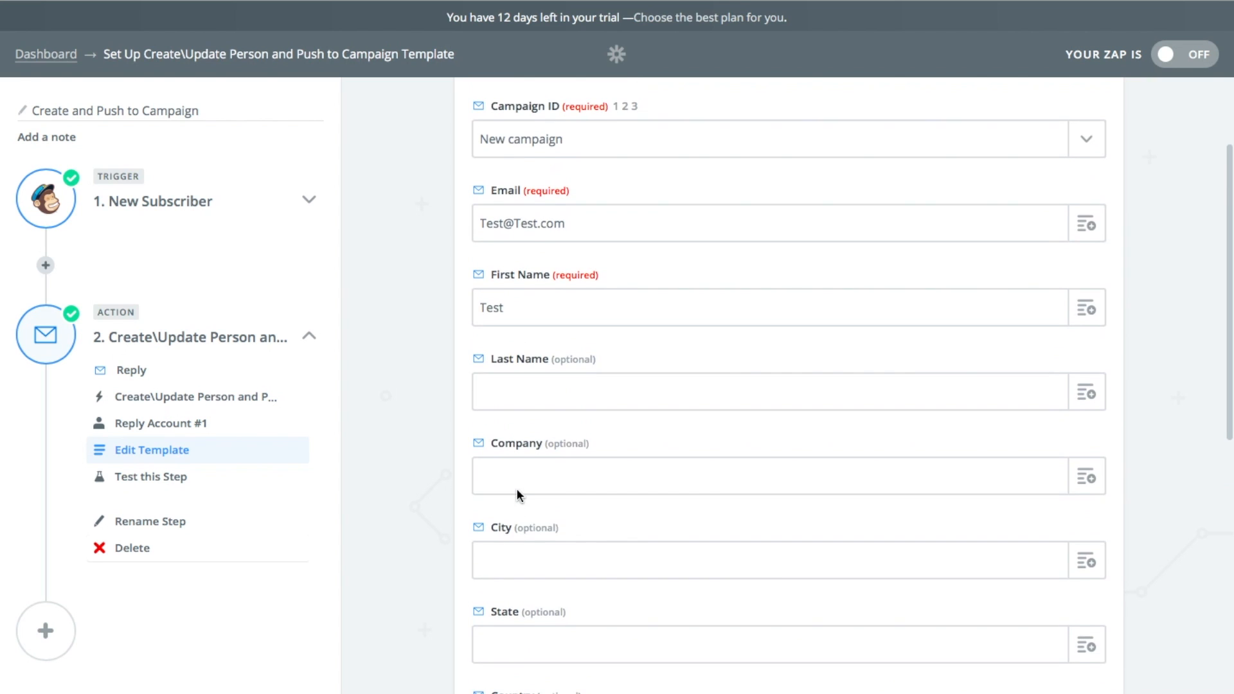
{"action": "left_click", "coordinate": [1087, 391]}
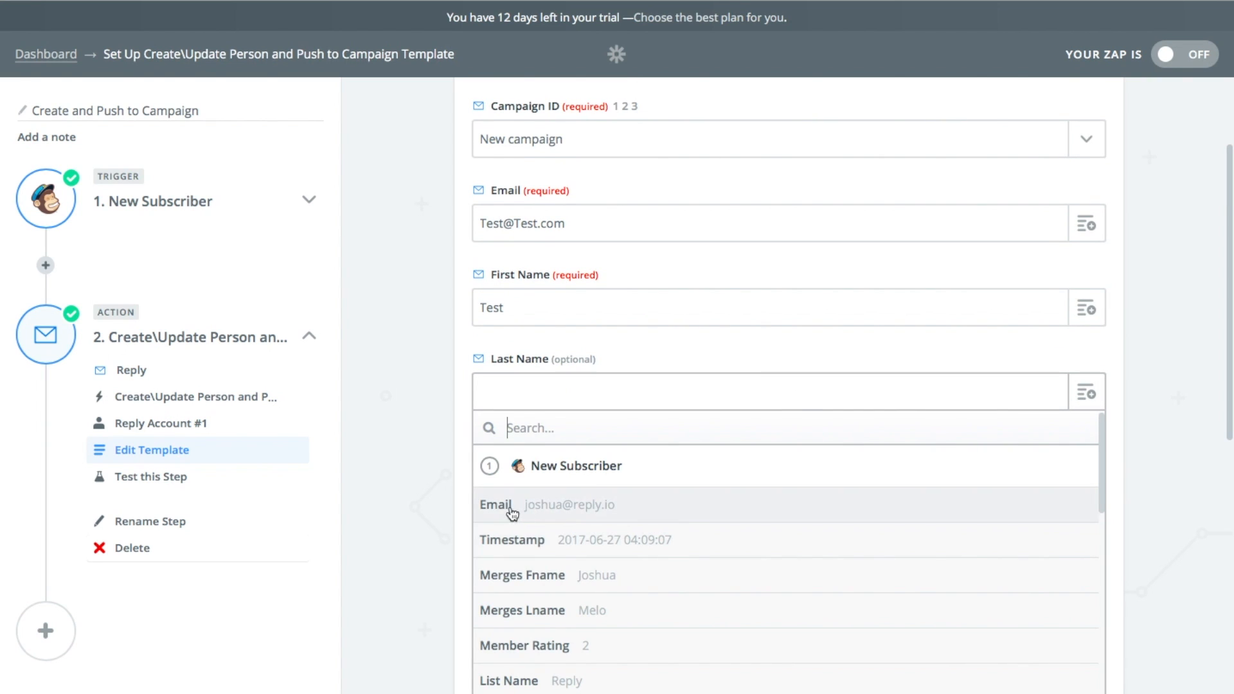
{"action": "scroll", "scroll_direction": "down", "scroll_amount": 3}
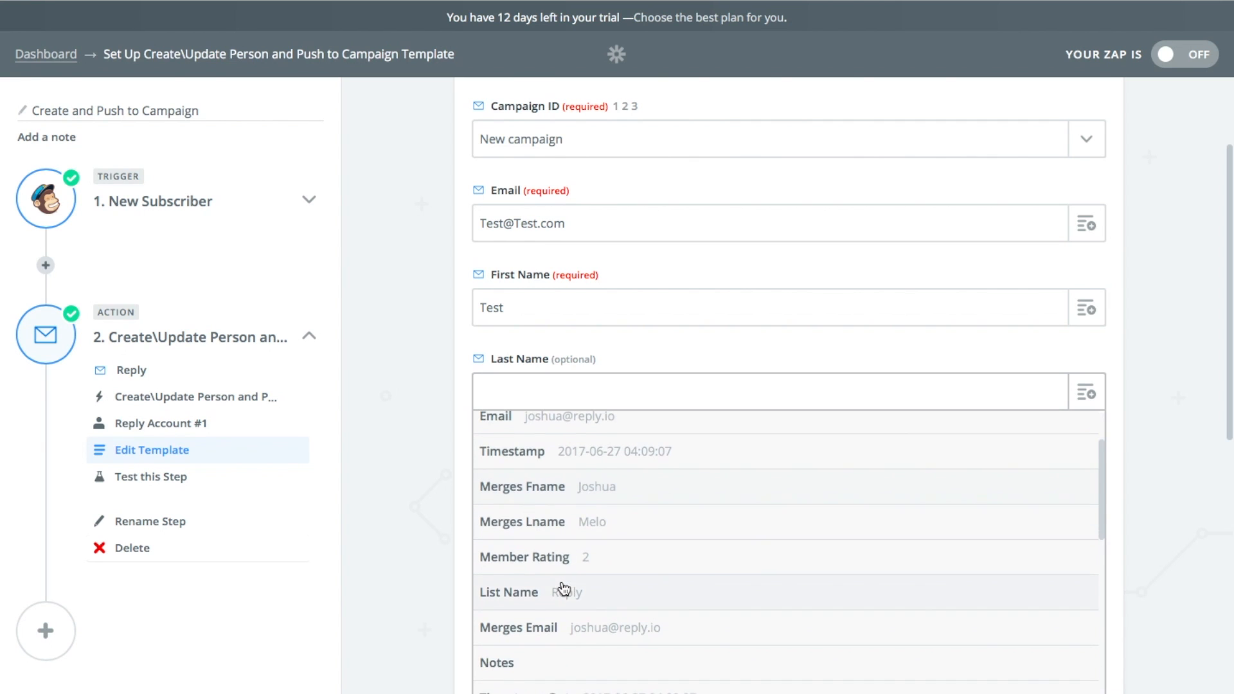
{"action": "scroll", "scroll_direction": "down", "scroll_amount": 3}
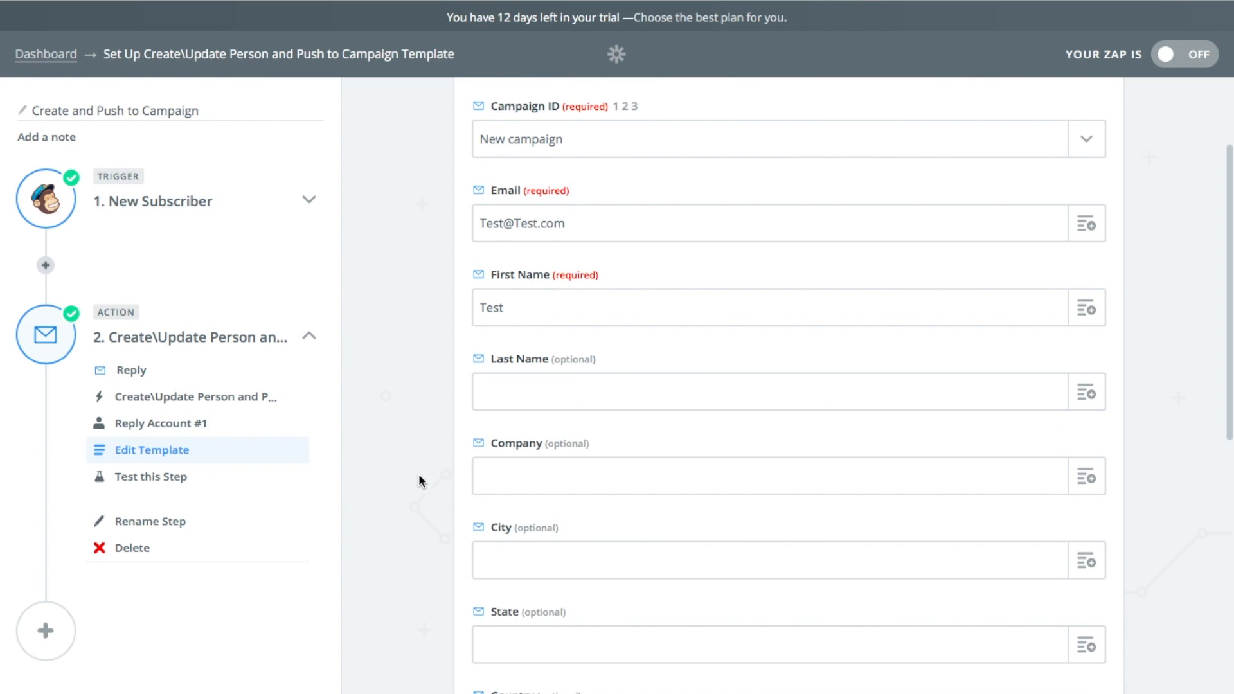
{"action": "scroll", "scroll_direction": "down", "scroll_amount": 3}
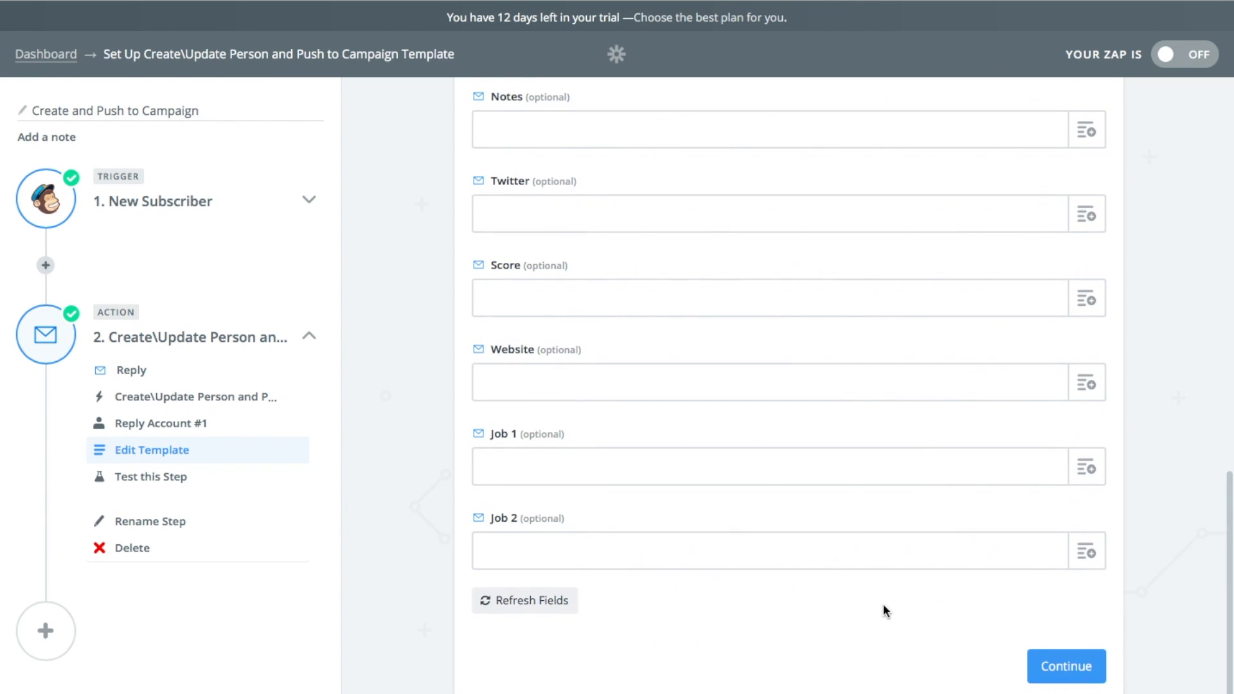
{"action": "left_click", "coordinate": [1065, 666]}
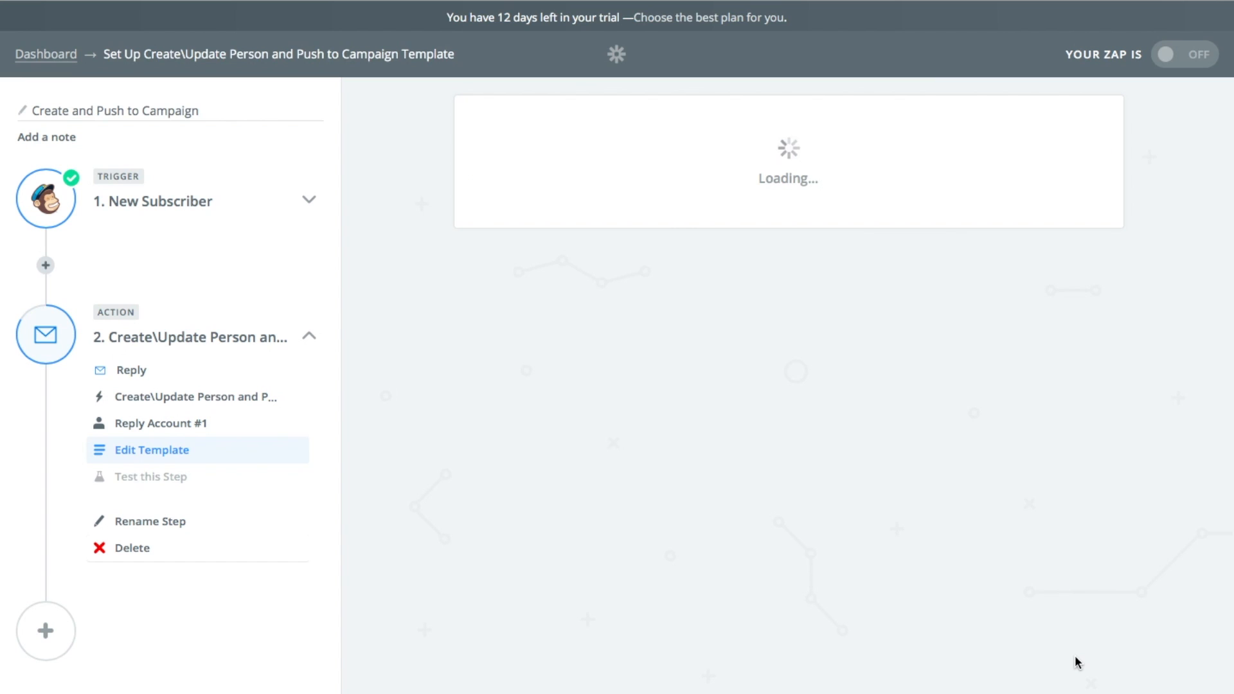
{"action": "left_click", "coordinate": [150, 476]}
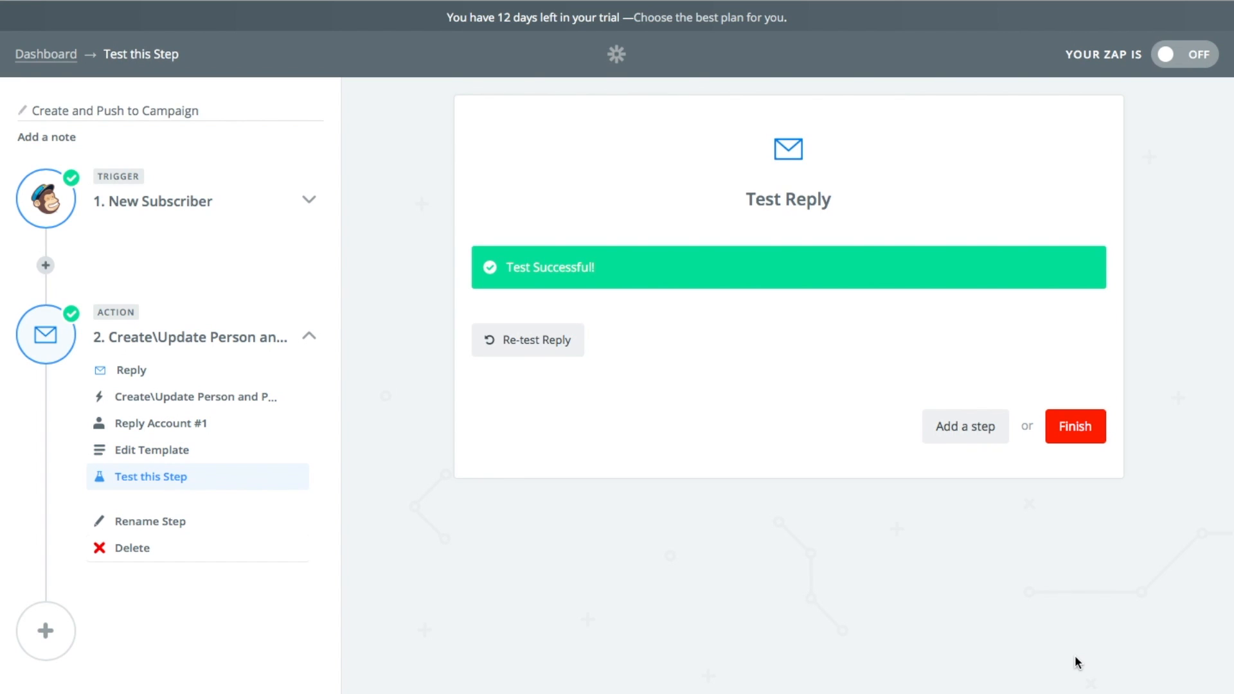